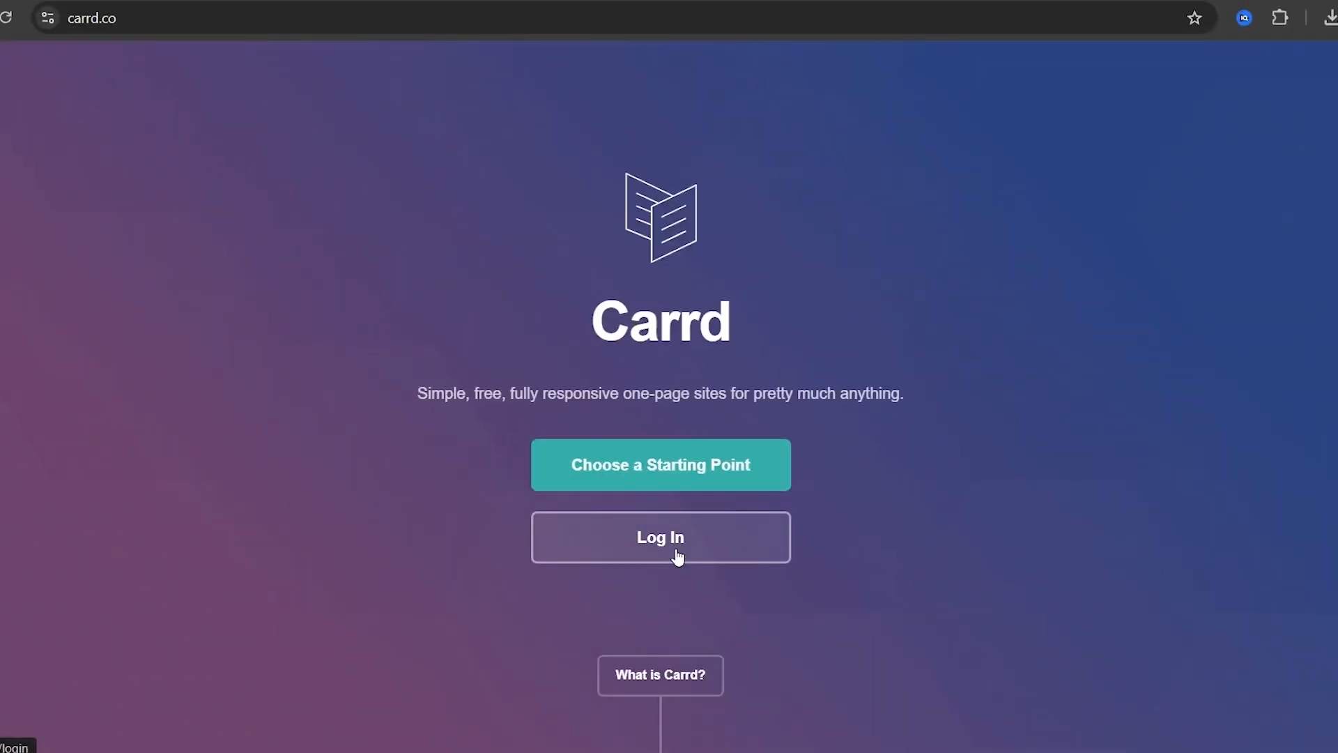
Step: Sign up for a new Carrd account with email, password and accepted terms
{"action": "left_click", "coordinate": [659, 536]}
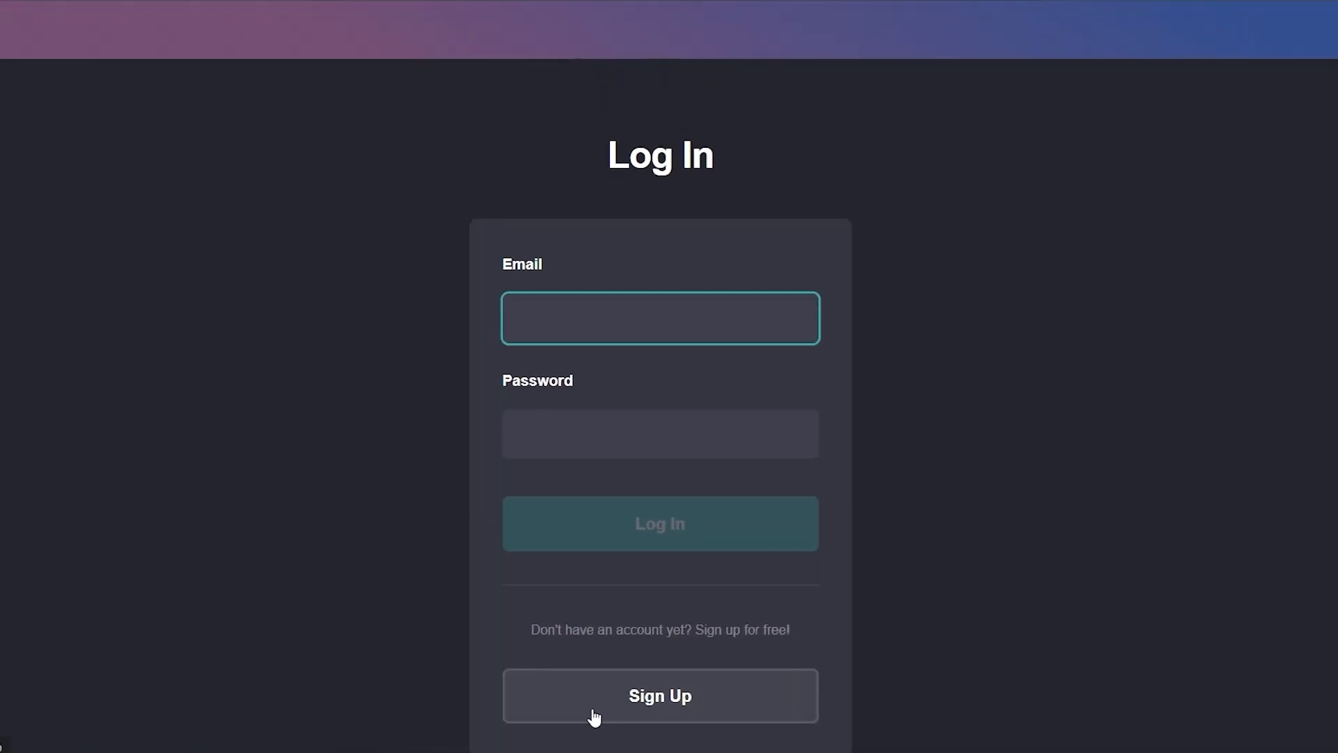
{"action": "left_click", "coordinate": [660, 695]}
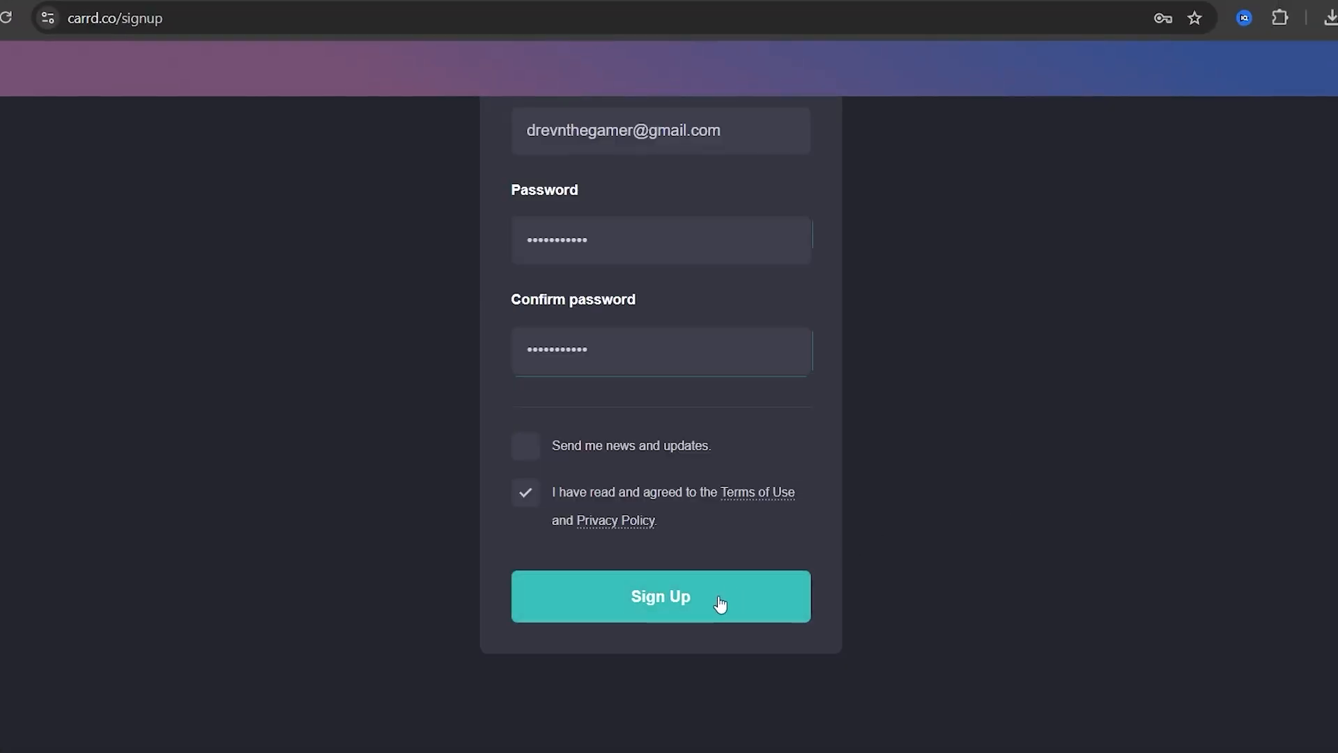
{"action": "left_click", "coordinate": [659, 595]}
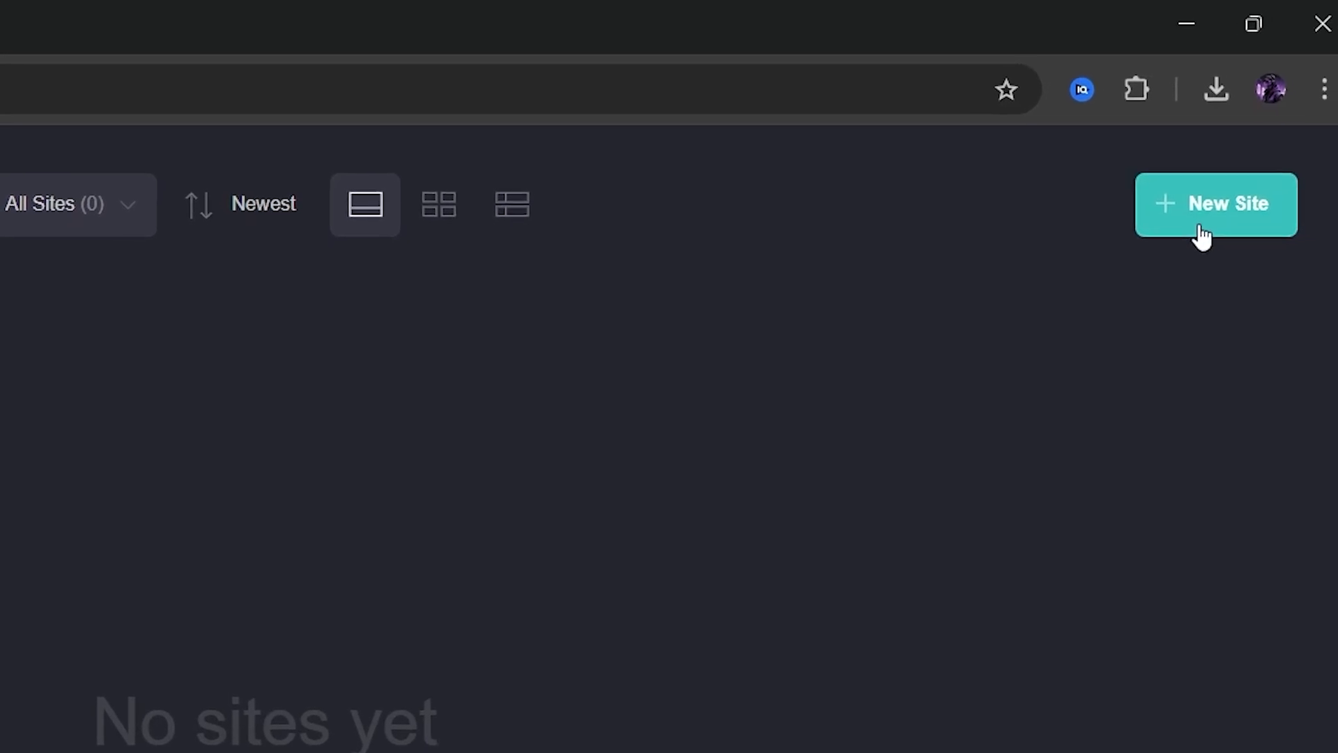
Step: Start a new site from the dark 'Hi, I'm Cayce' portfolio template
{"action": "left_click", "coordinate": [1214, 204]}
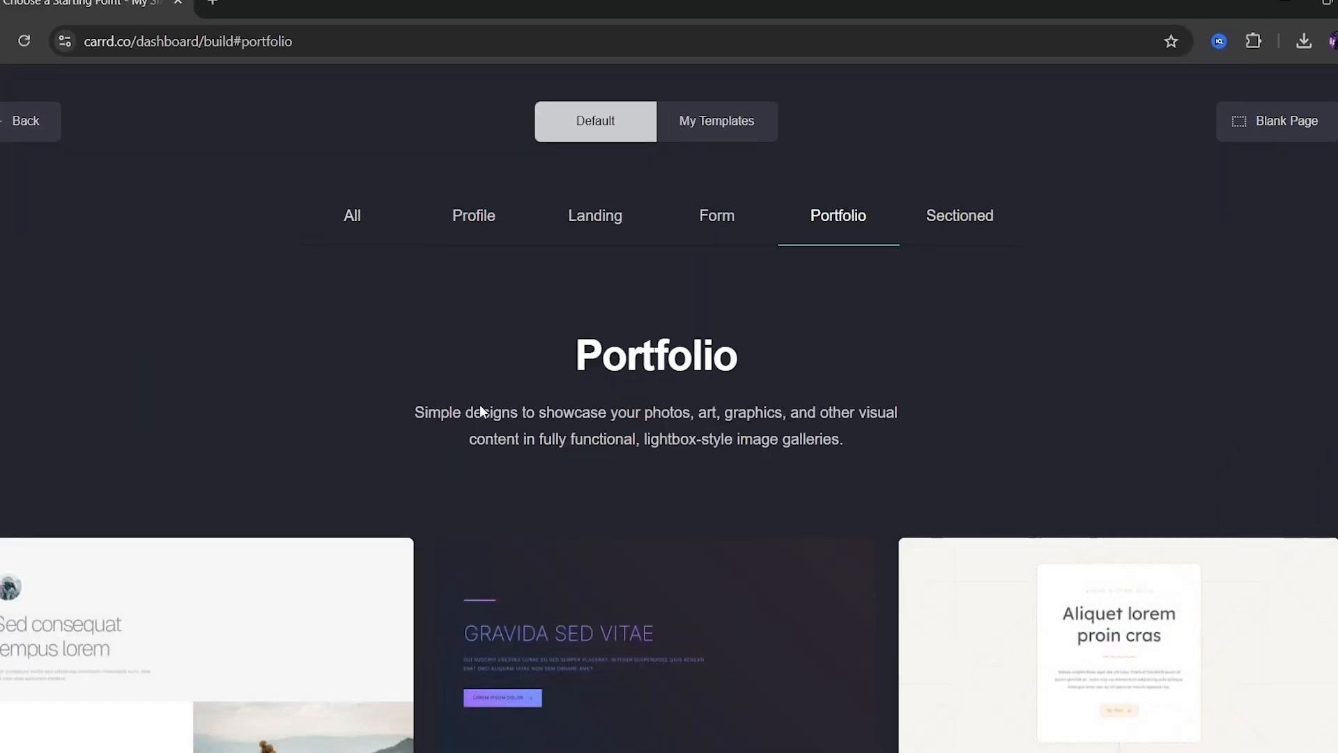
{"action": "scroll", "scroll_direction": "down", "scroll_amount": 3}
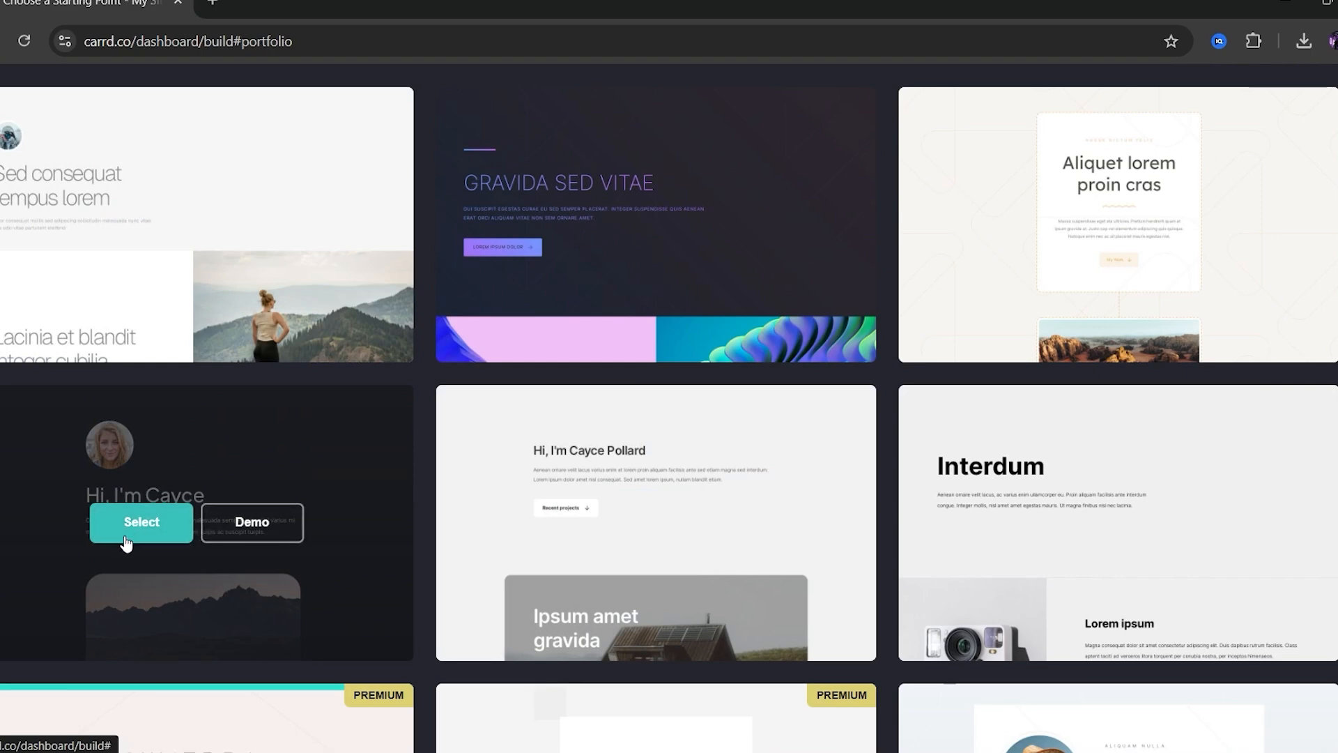
{"action": "left_click", "coordinate": [141, 521]}
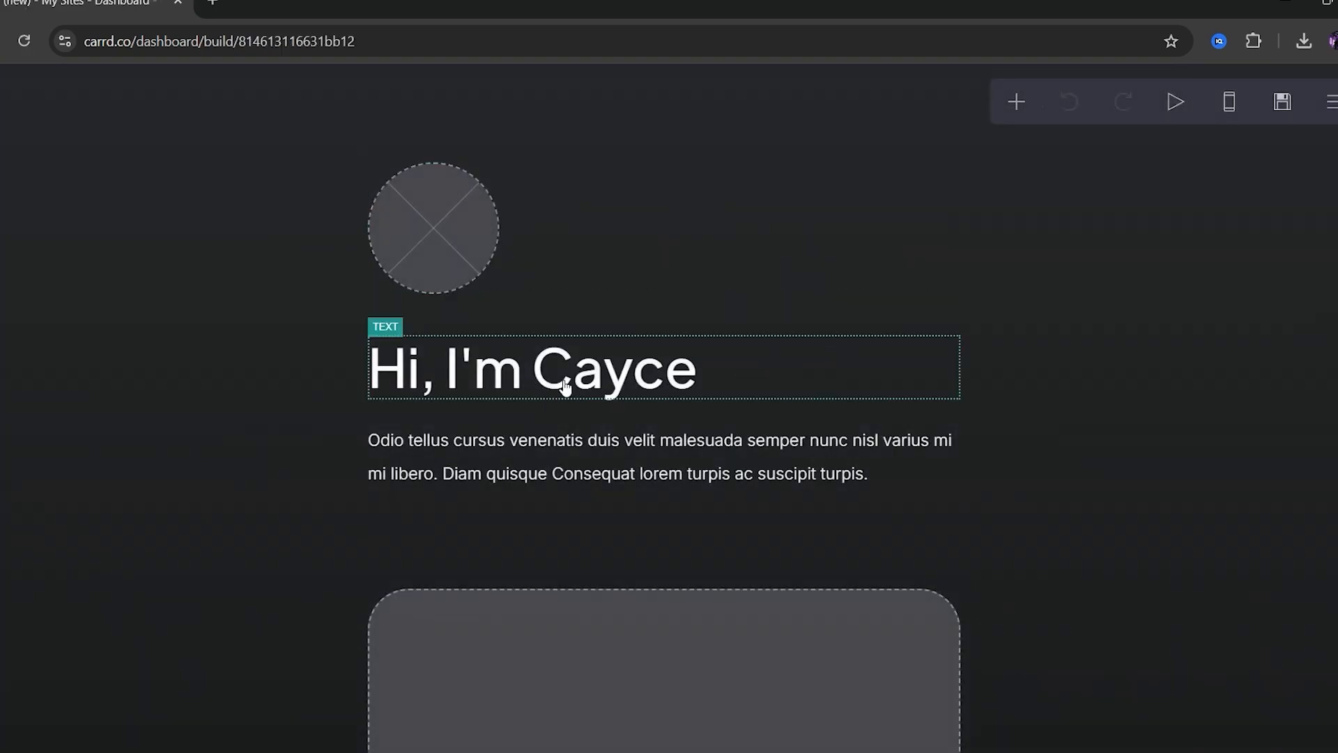
Step: Set the heading to 'Hi, I'm Drevn' and upload a cropped hooded portrait as the profile image
{"action": "left_click", "coordinate": [529, 368]}
{"action": "type", "text": "Hi, I'm Drevn"}
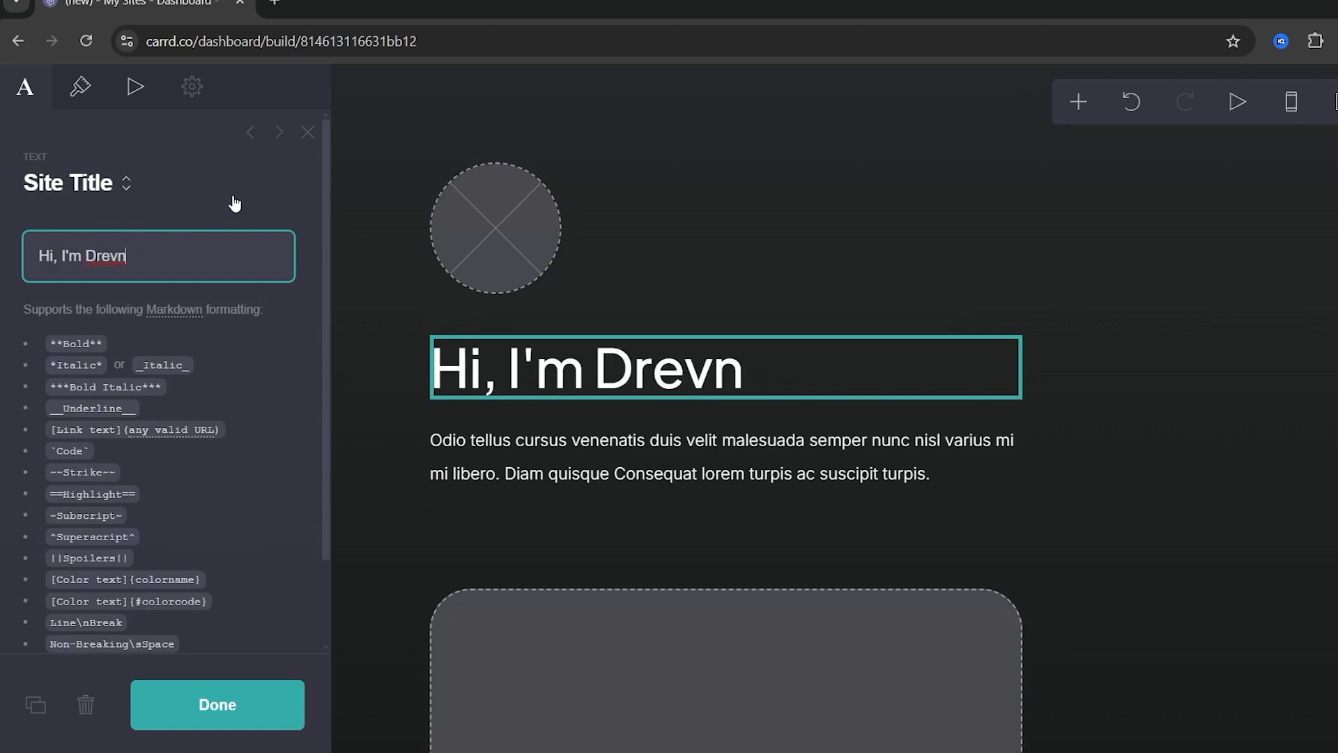
{"action": "left_click", "coordinate": [494, 227]}
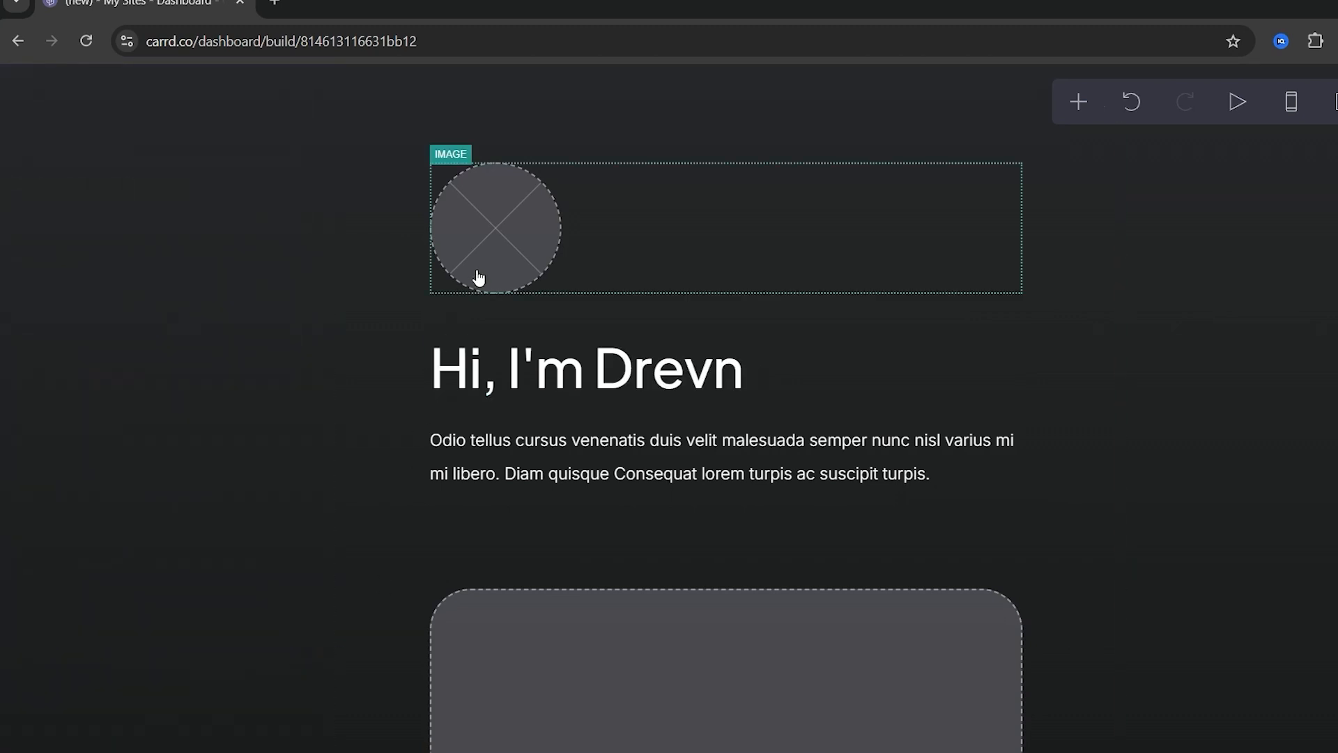
{"action": "left_click", "coordinate": [493, 227]}
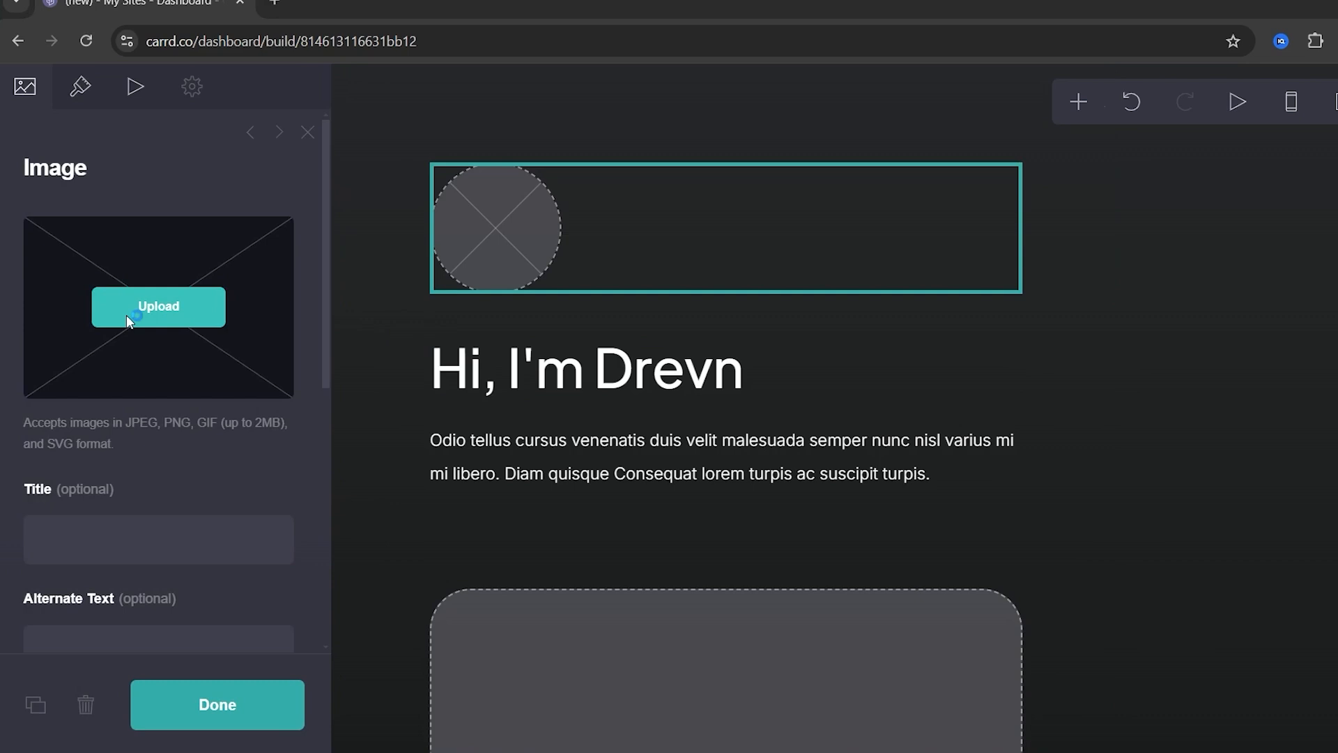
{"action": "left_click", "coordinate": [158, 307]}
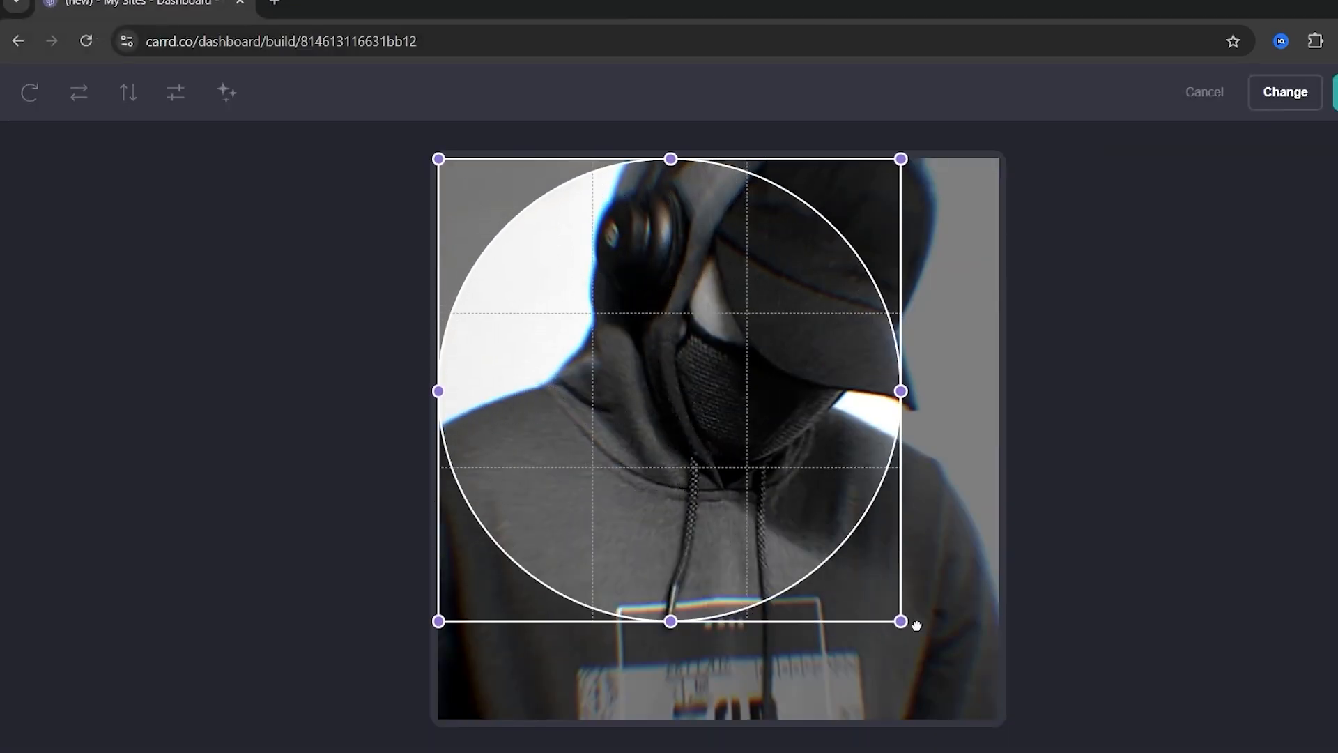
{"action": "left_click", "coordinate": [1284, 92]}
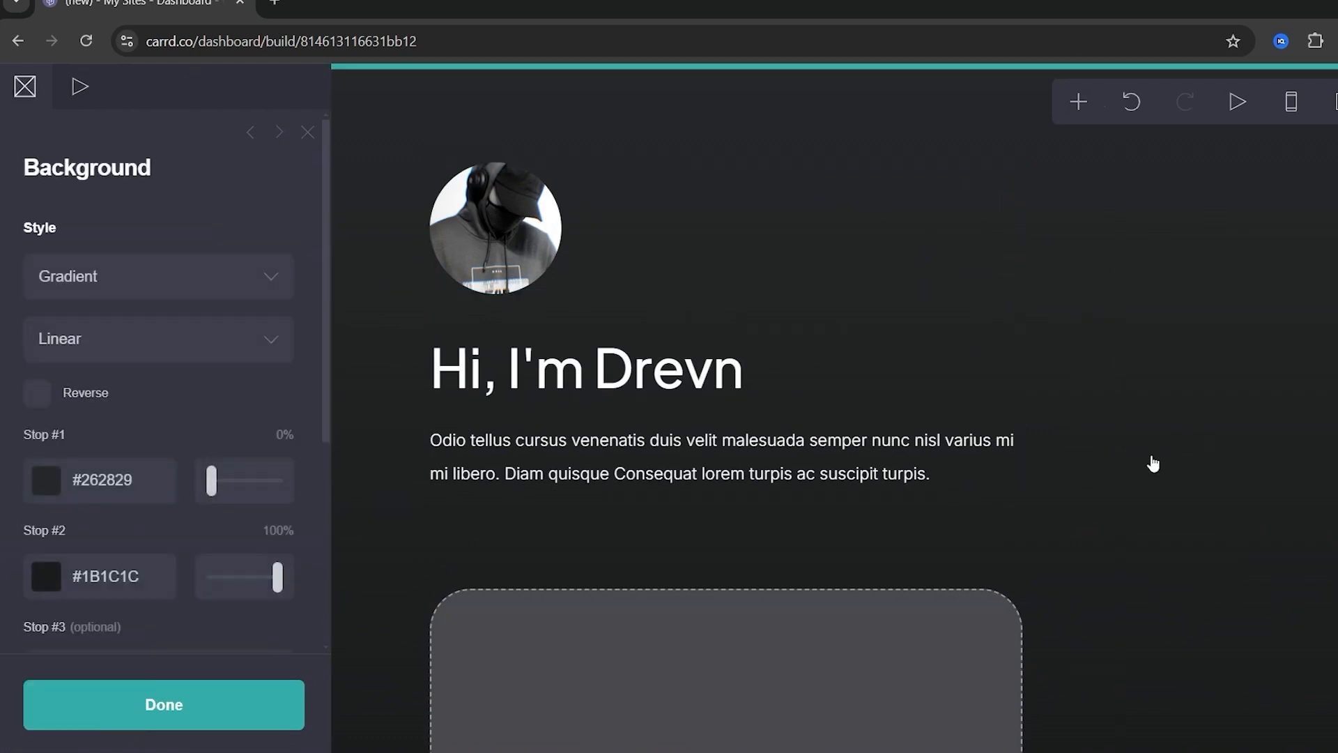
Step: Replace the intro paragraph with a bio about turning ideas into eye-catching videos
{"action": "left_click", "coordinate": [722, 457]}
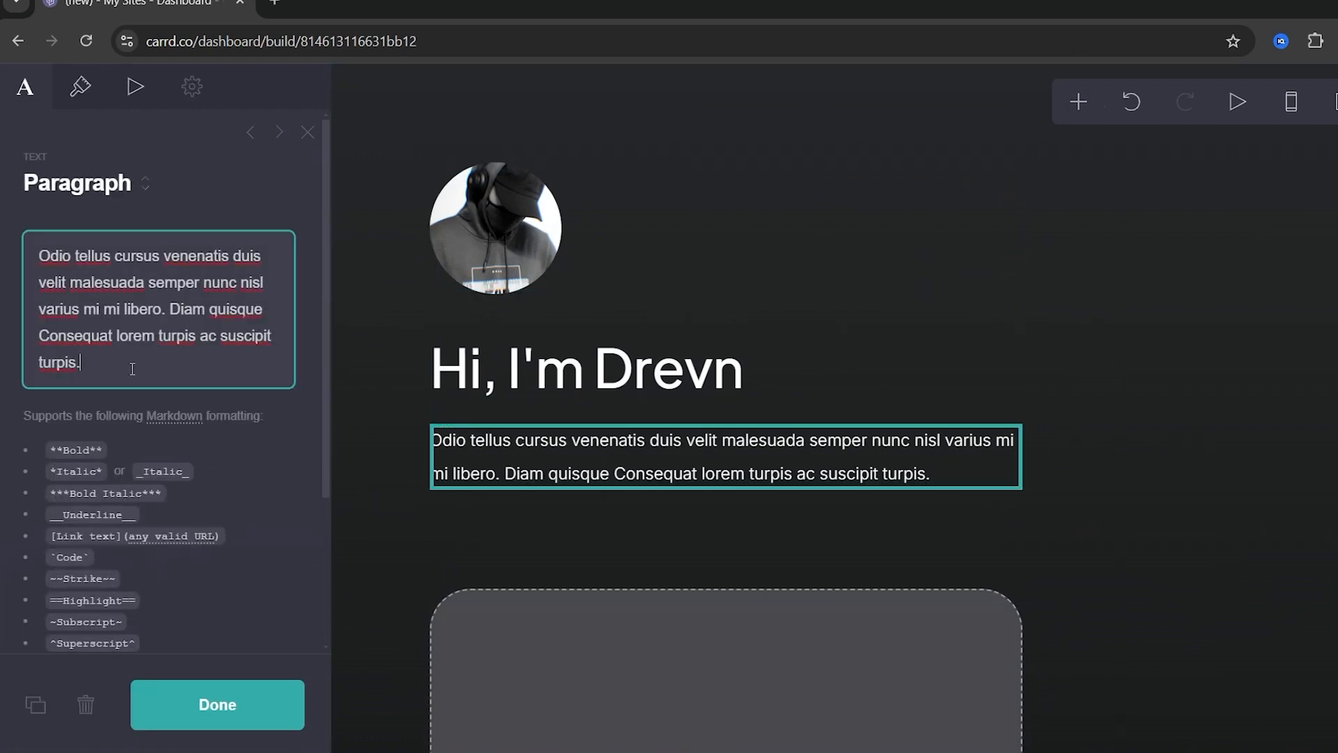
{"action": "type", "text": "\"I'm a video editor who loves turning ideas into eye-catching videos. Whether it's for social media, YouTube, or anything in between, I focus on creating content that grabs attention and tells a story.\""}
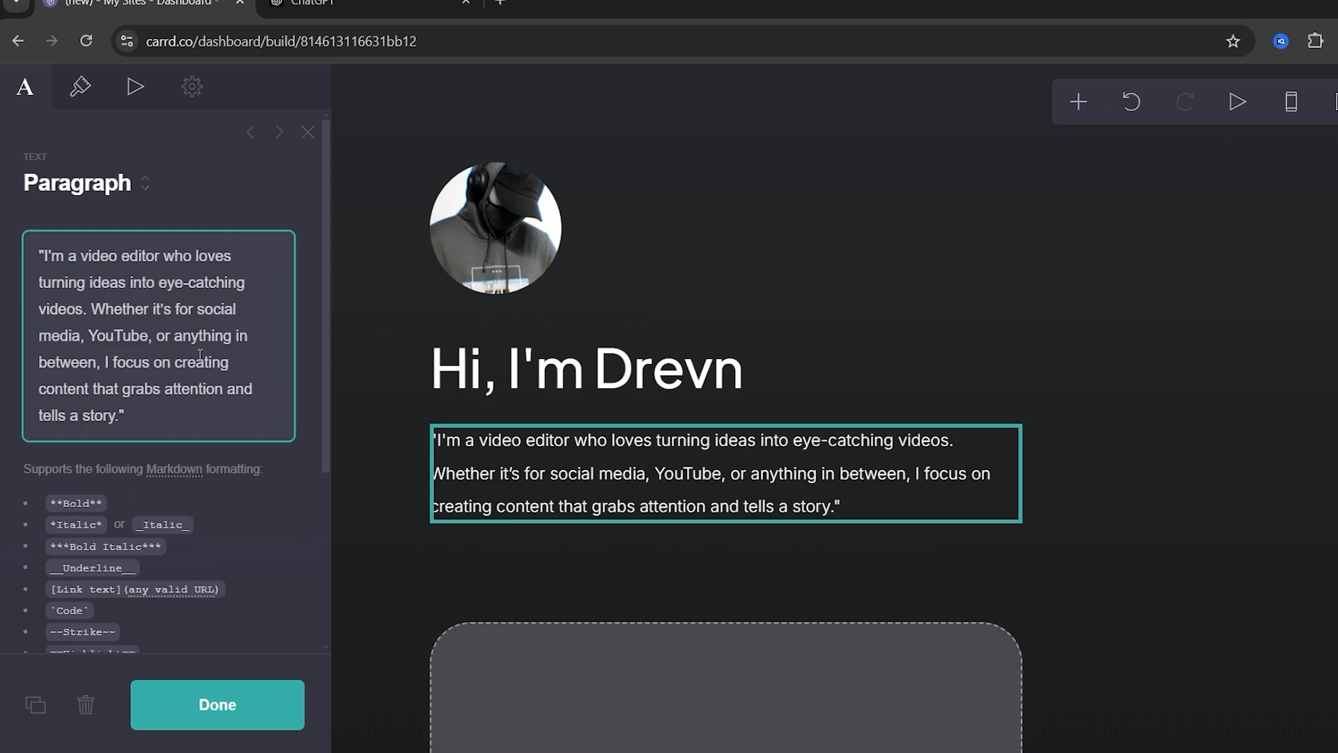
{"action": "left_click", "coordinate": [217, 704]}
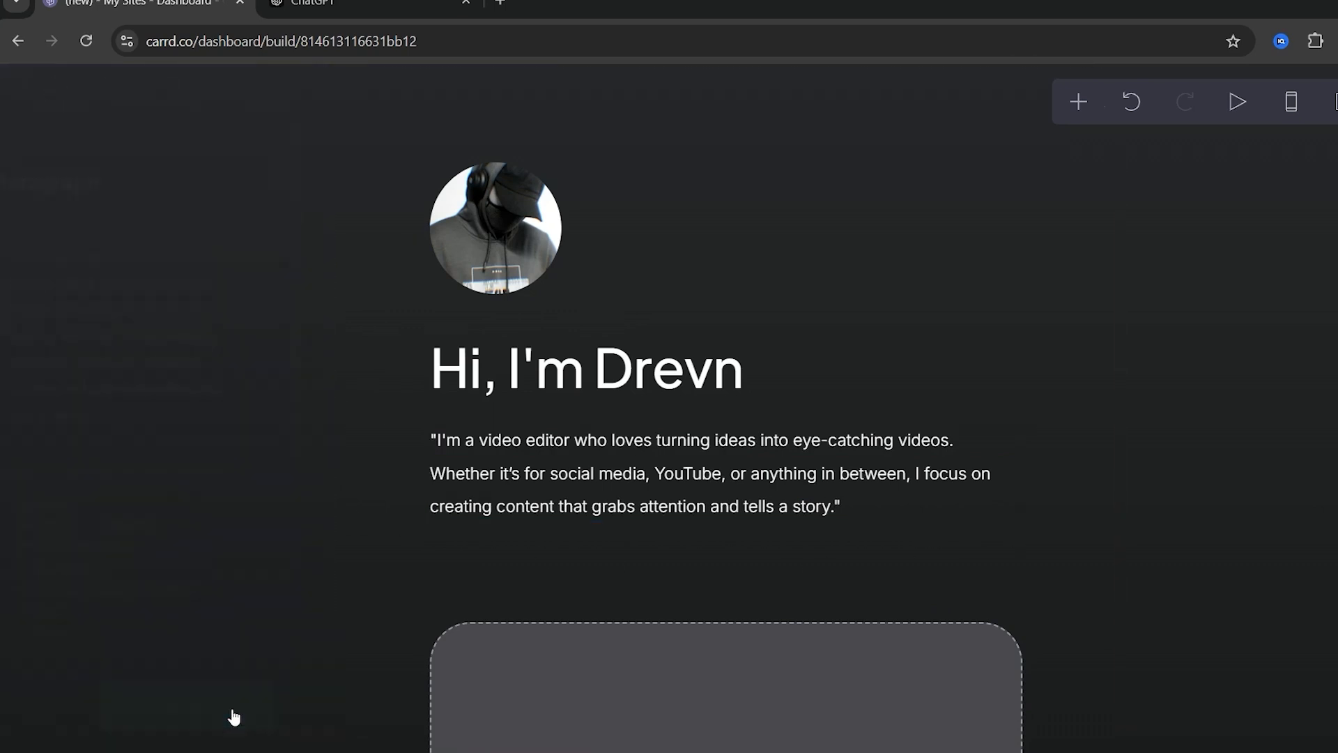
{"action": "scroll", "scroll_direction": "down", "scroll_amount": 3}
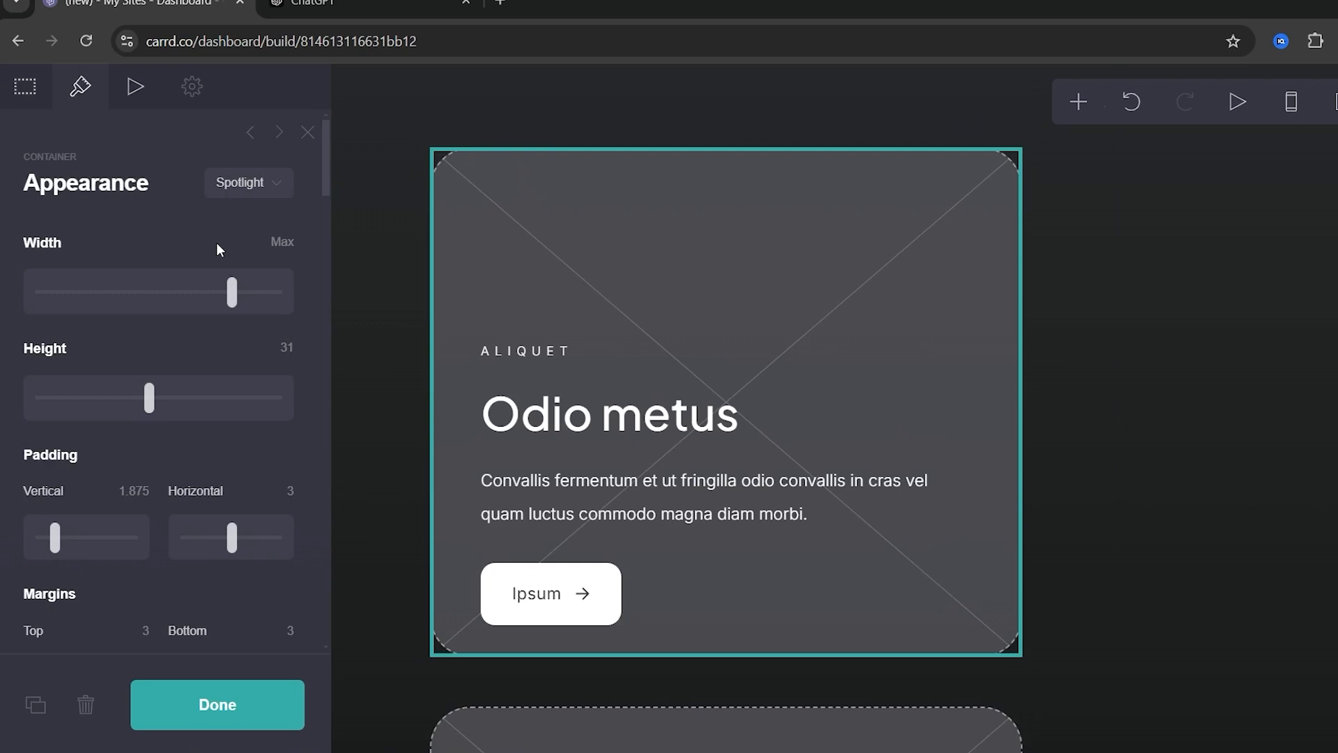
Step: Shorten the first project card to height 19 and clear its placeholder text
{"action": "left_click", "coordinate": [25, 86]}
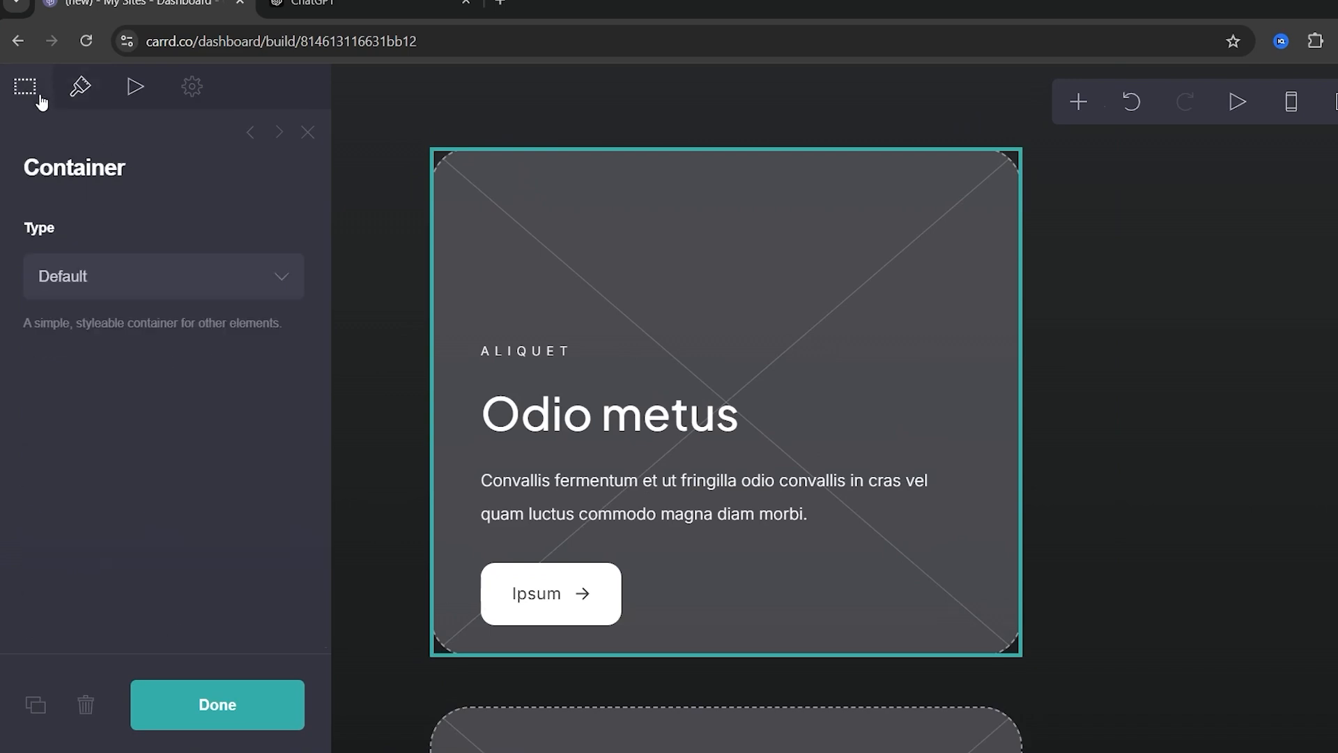
{"action": "left_click", "coordinate": [80, 87]}
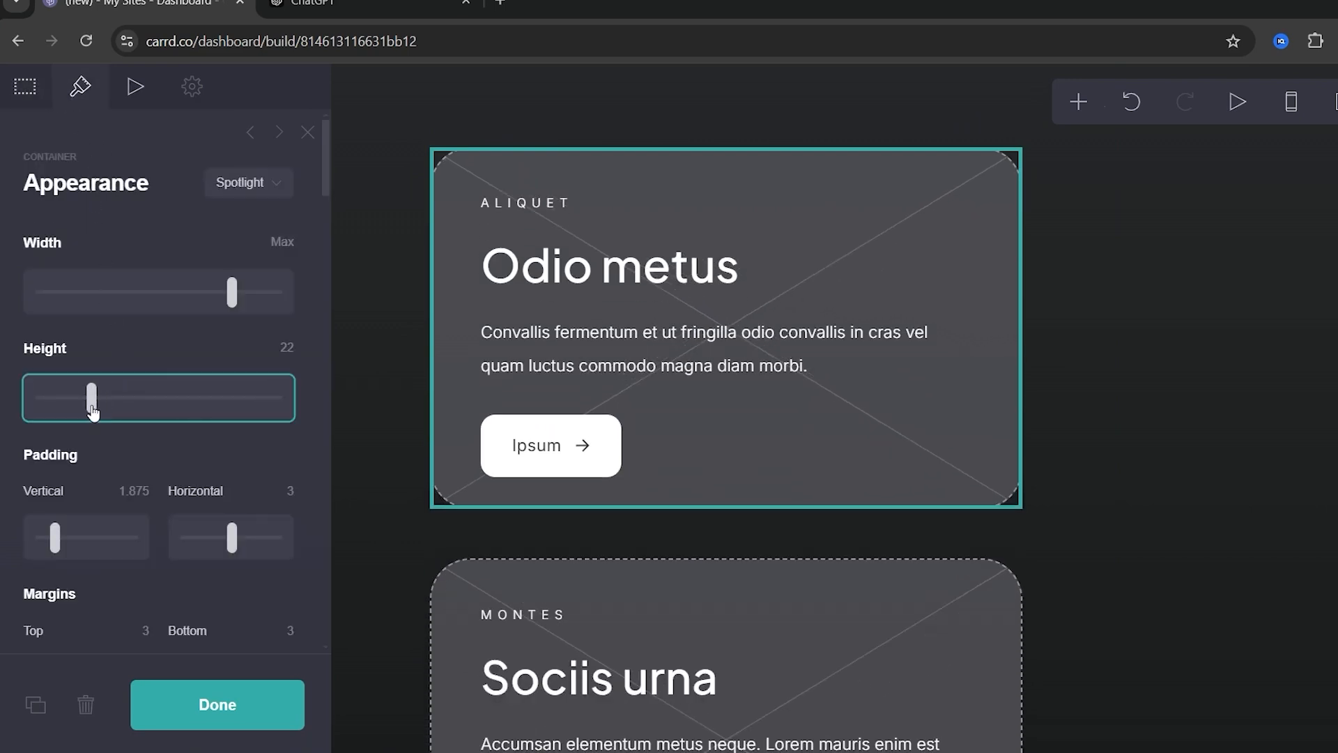
{"action": "left_click_drag", "start_coordinate": [92, 397], "coordinate": [71, 397]}
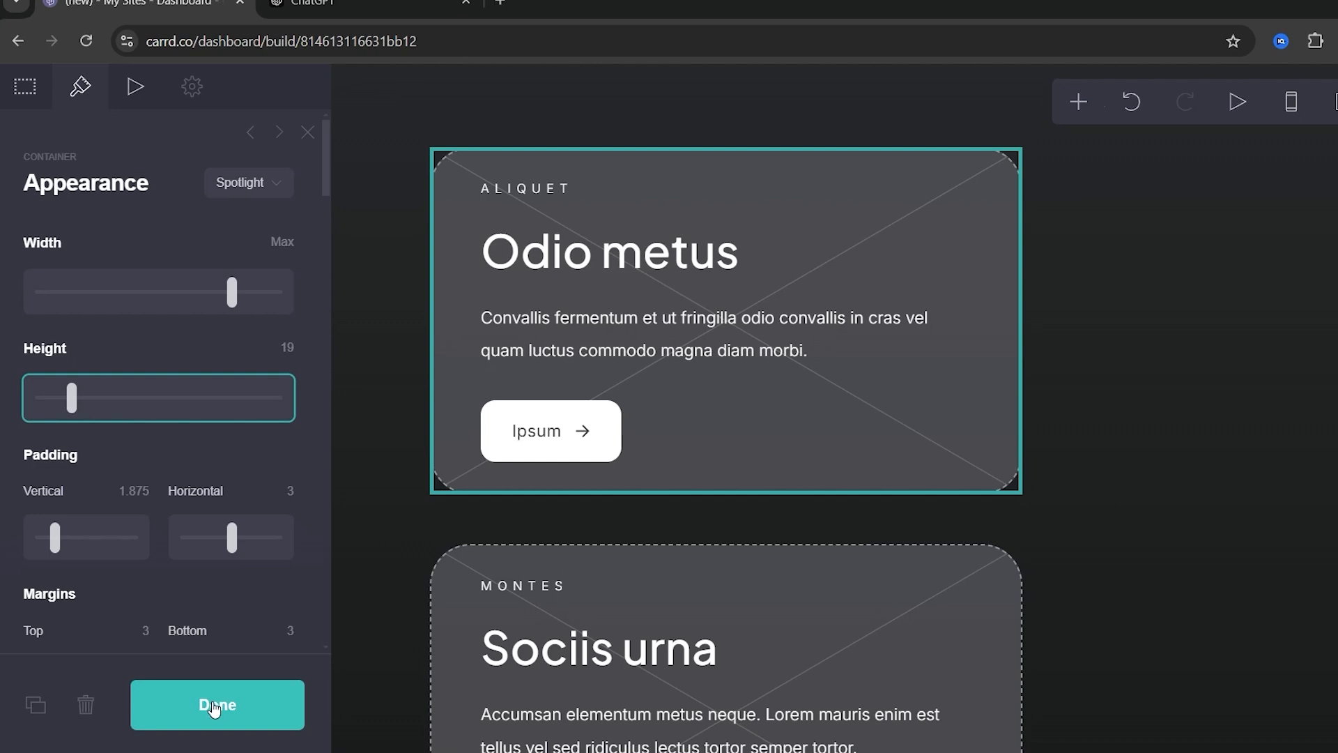
{"action": "left_click", "coordinate": [217, 706]}
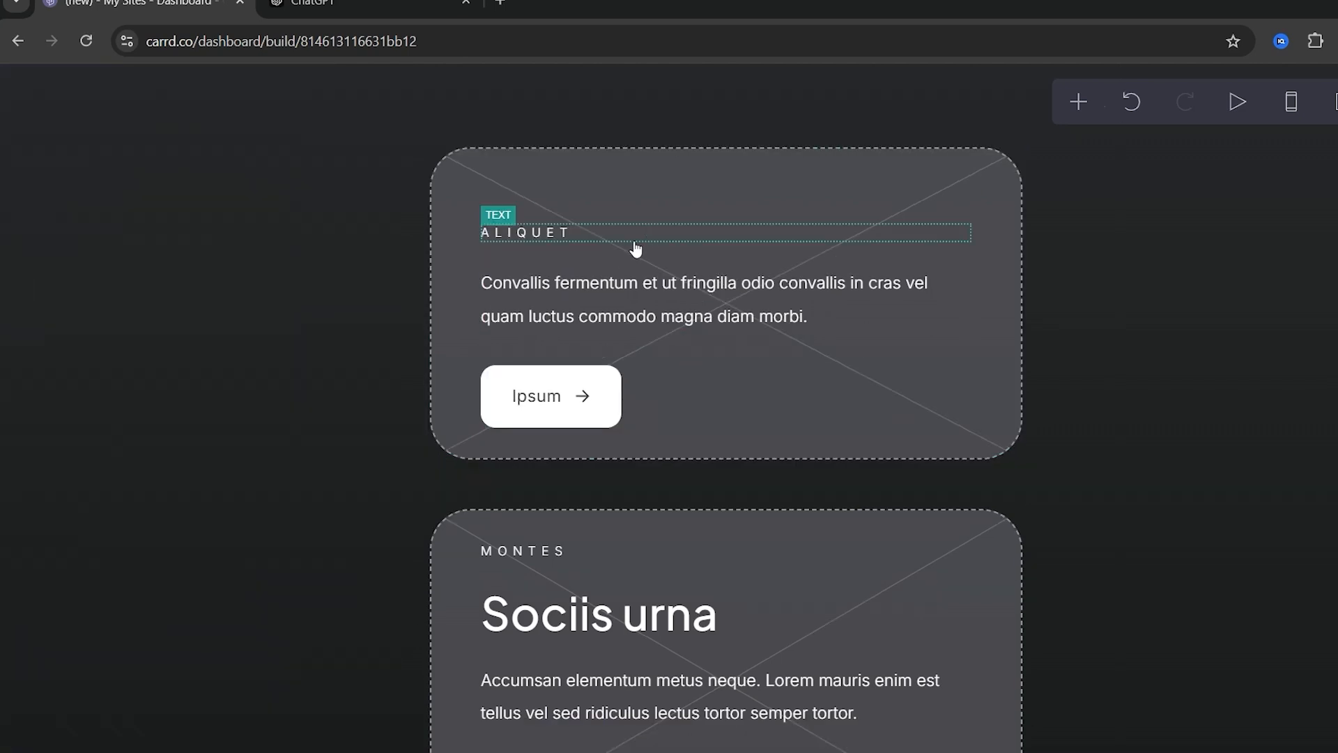
{"action": "scroll", "scroll_direction": "down", "scroll_amount": 3}
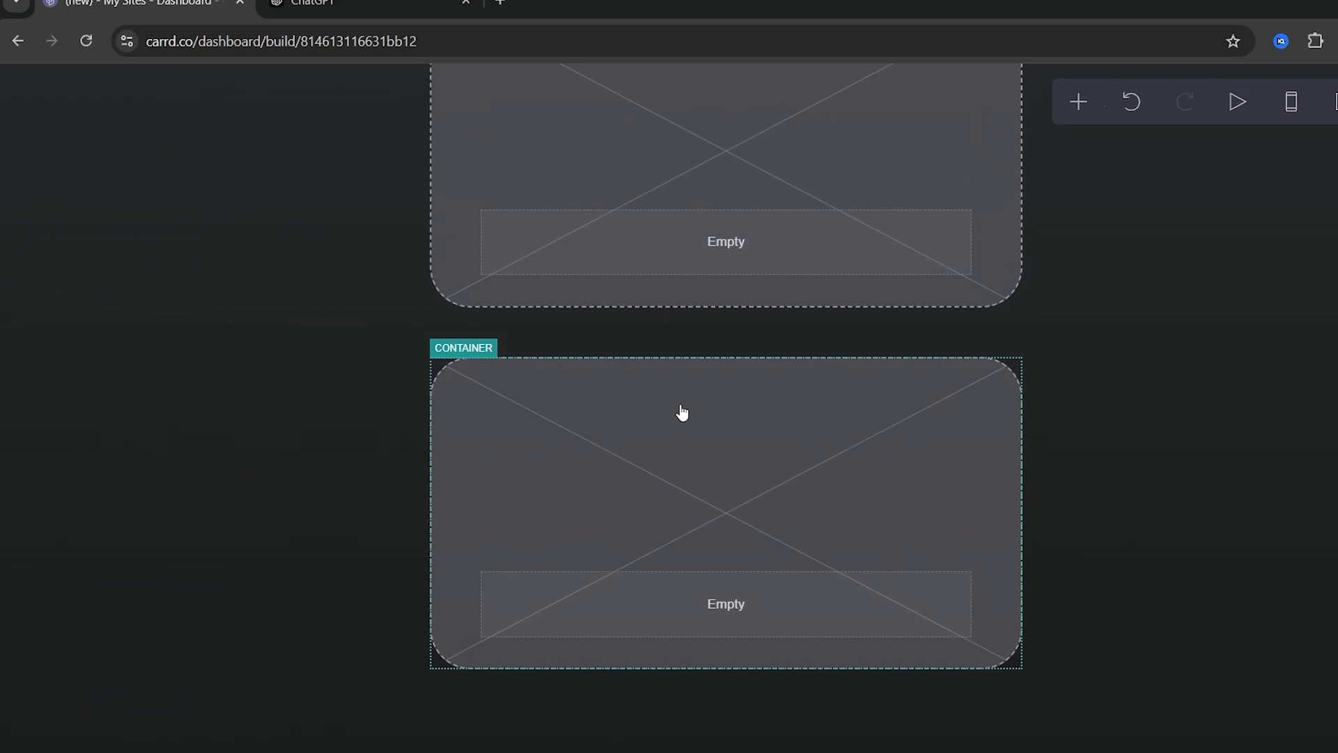
{"action": "left_click", "coordinate": [725, 642]}
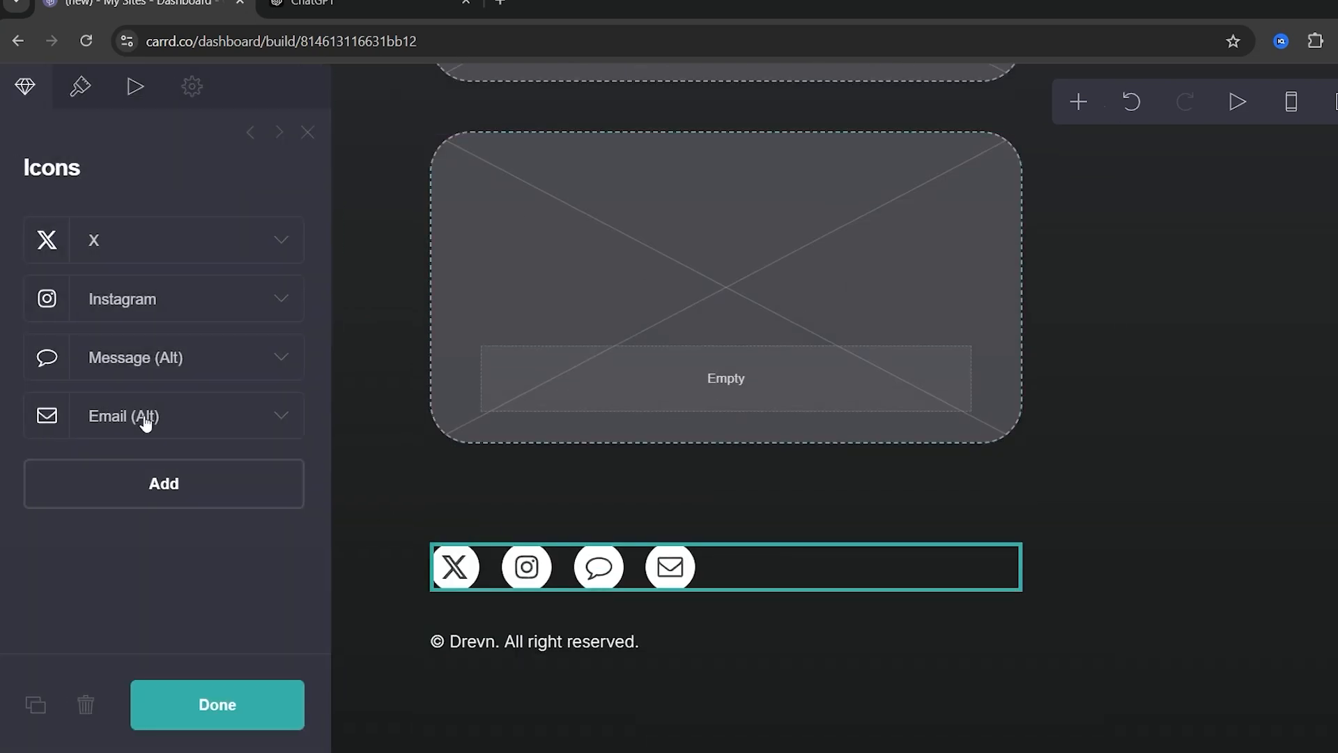
Step: Delete the Message icon so only X, Instagram and email links remain
{"action": "left_click", "coordinate": [162, 239]}
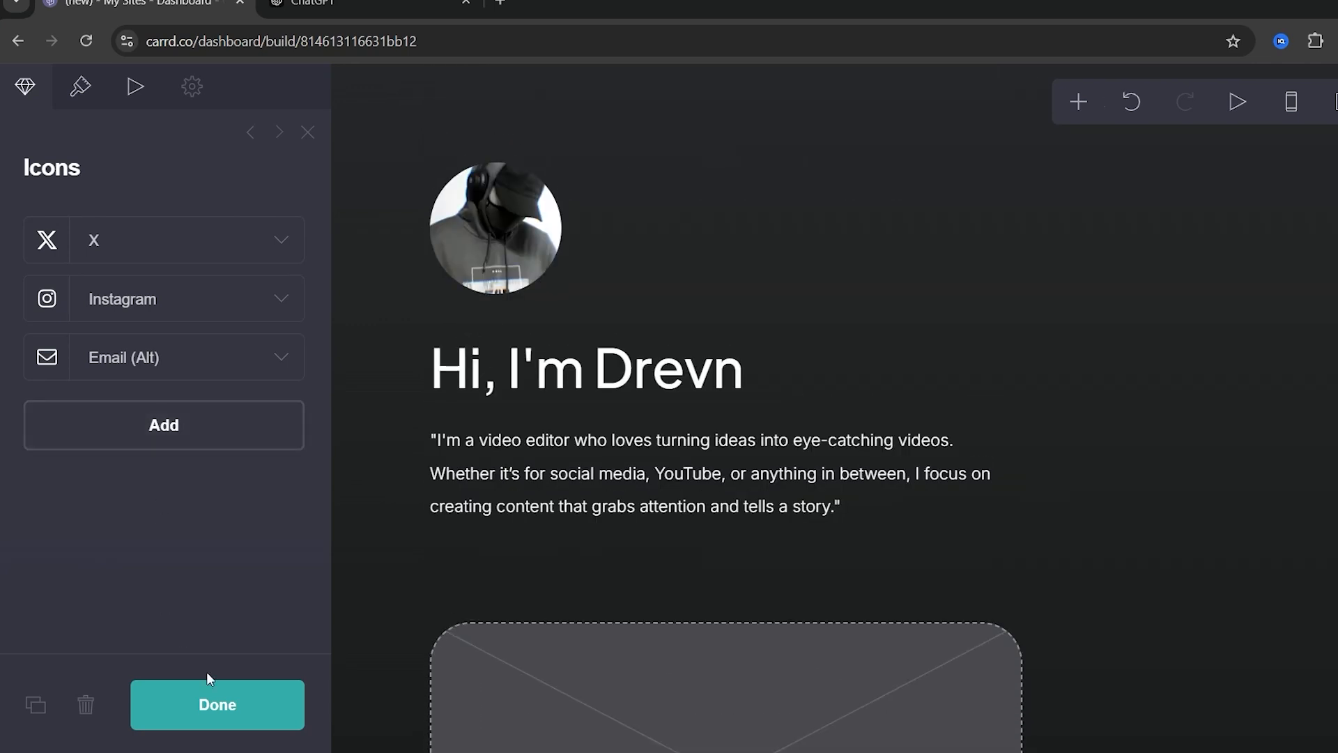
Step: Add a Video element in the first card and round its corners
{"action": "left_click", "coordinate": [217, 704]}
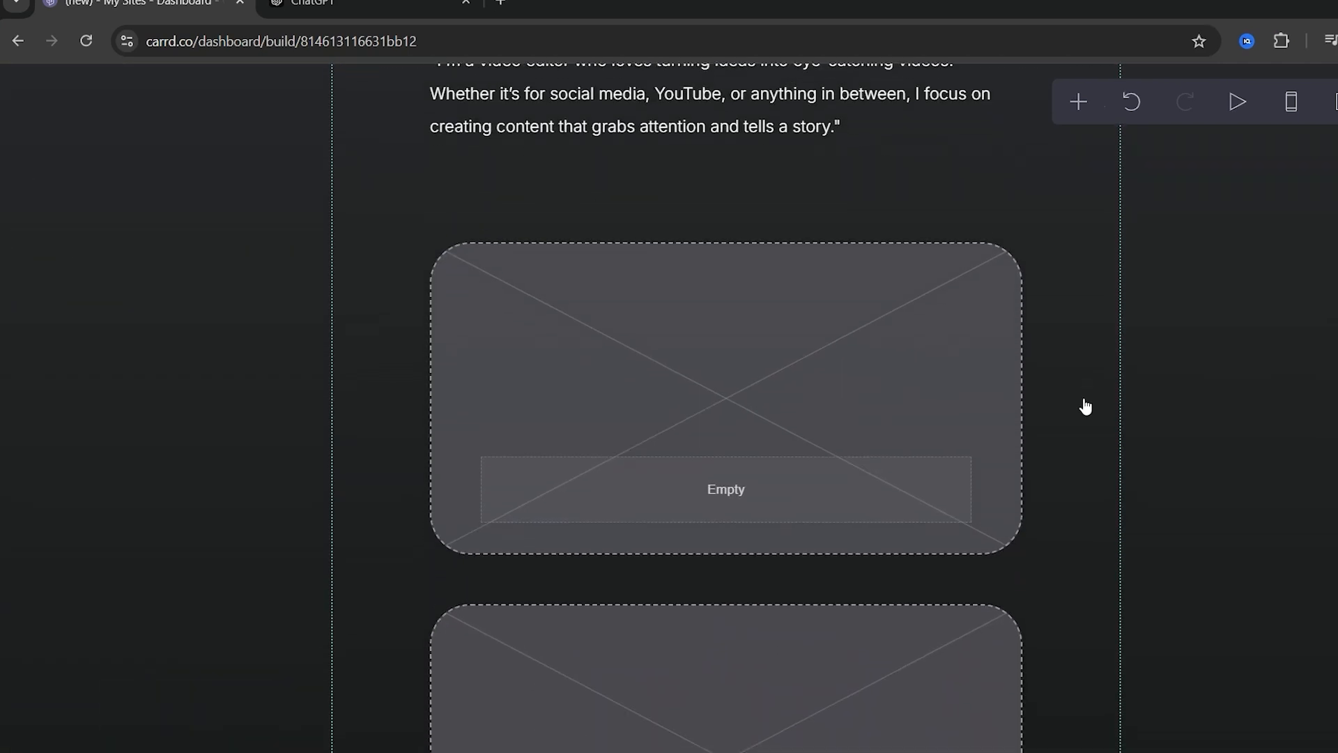
{"action": "left_click", "coordinate": [725, 397]}
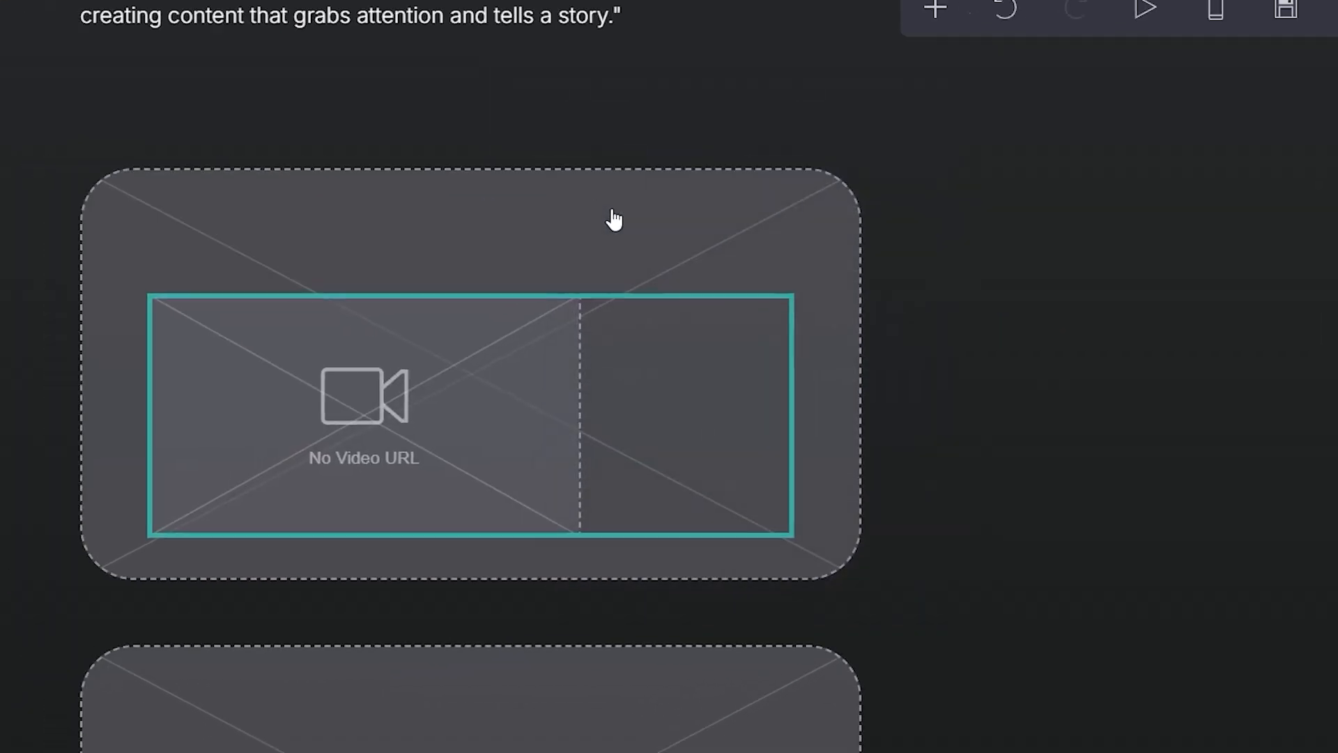
{"action": "left_click", "coordinate": [615, 217]}
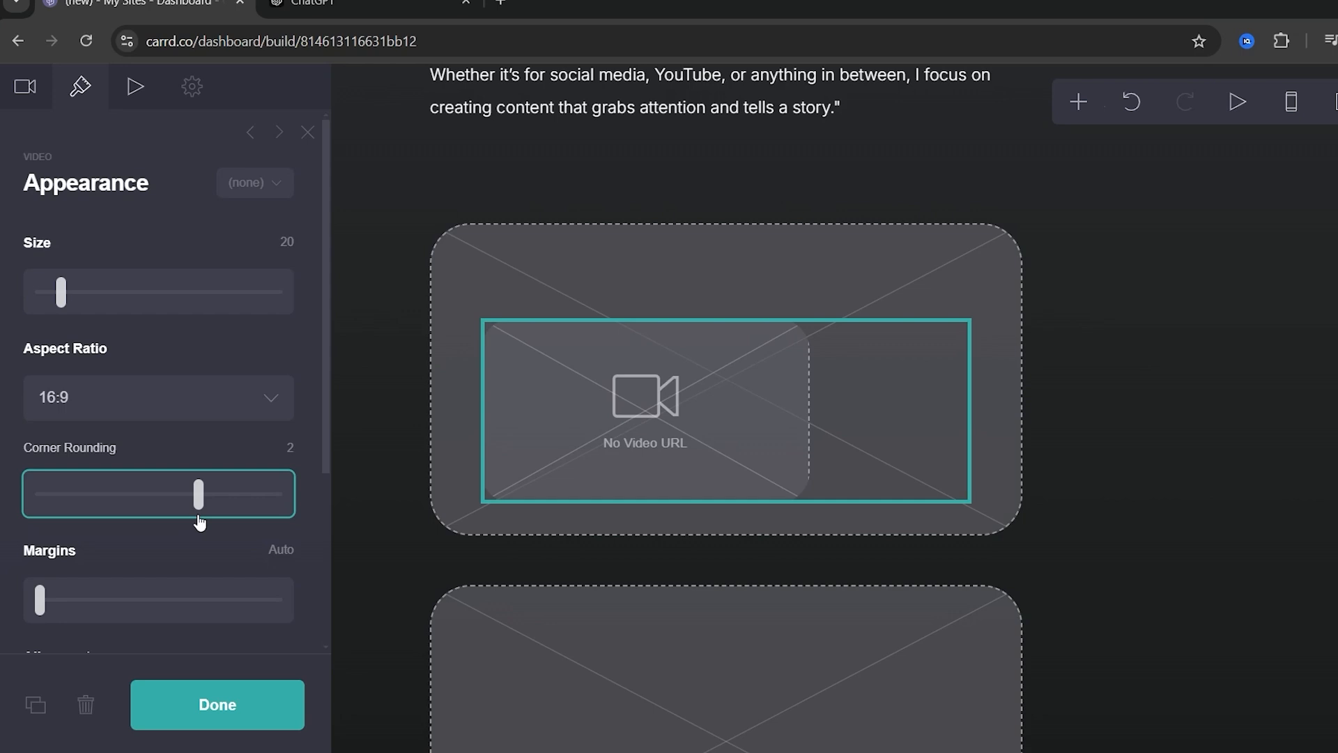
{"action": "left_click_drag", "start_coordinate": [60, 291], "coordinate": [107, 292]}
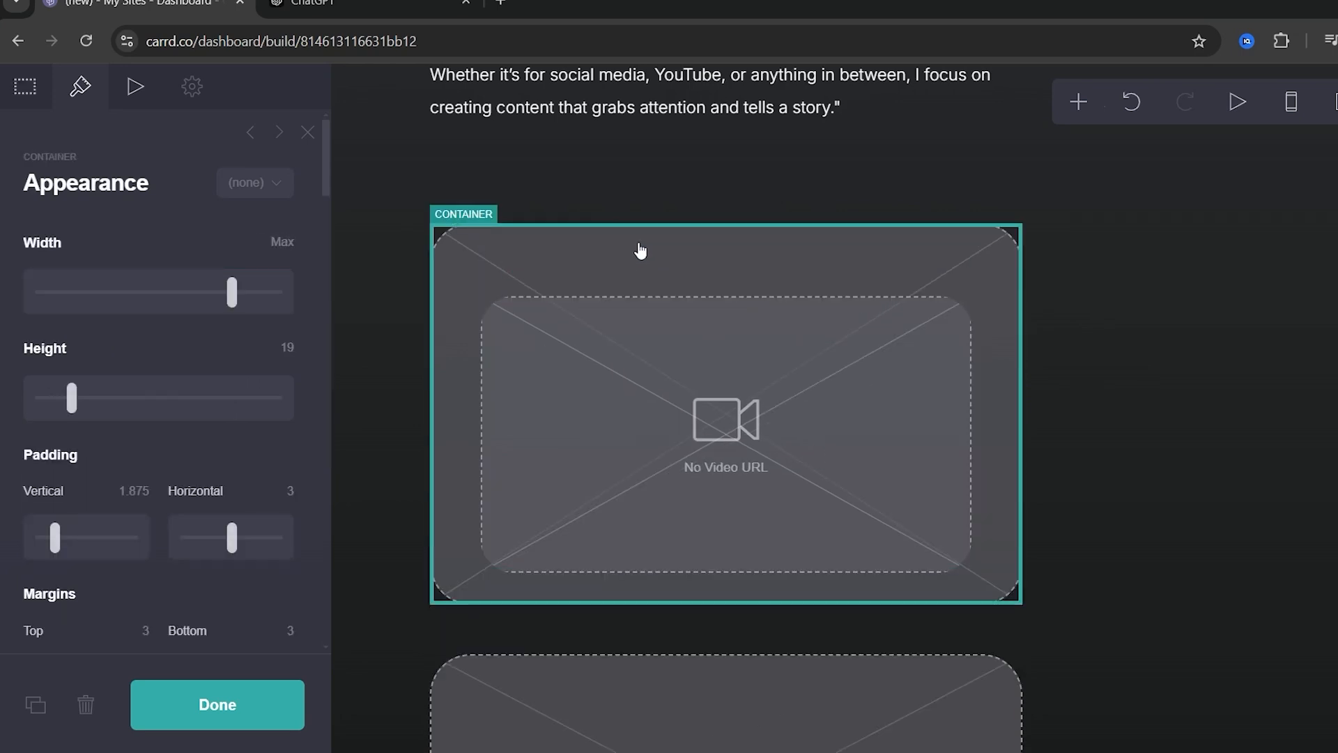
Step: Remove the surrounding card while preserving the video, then delete the leftover empty card
{"action": "left_click", "coordinate": [86, 703]}
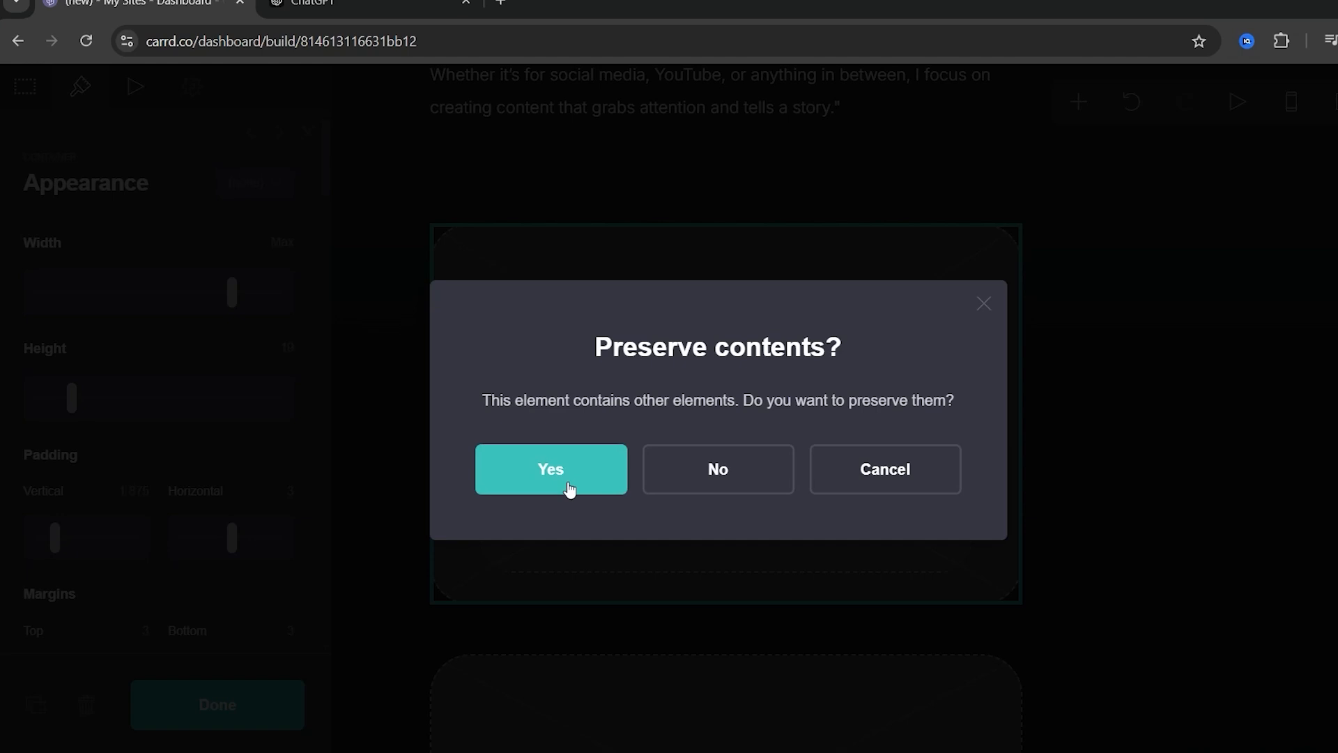
{"action": "left_click", "coordinate": [550, 469]}
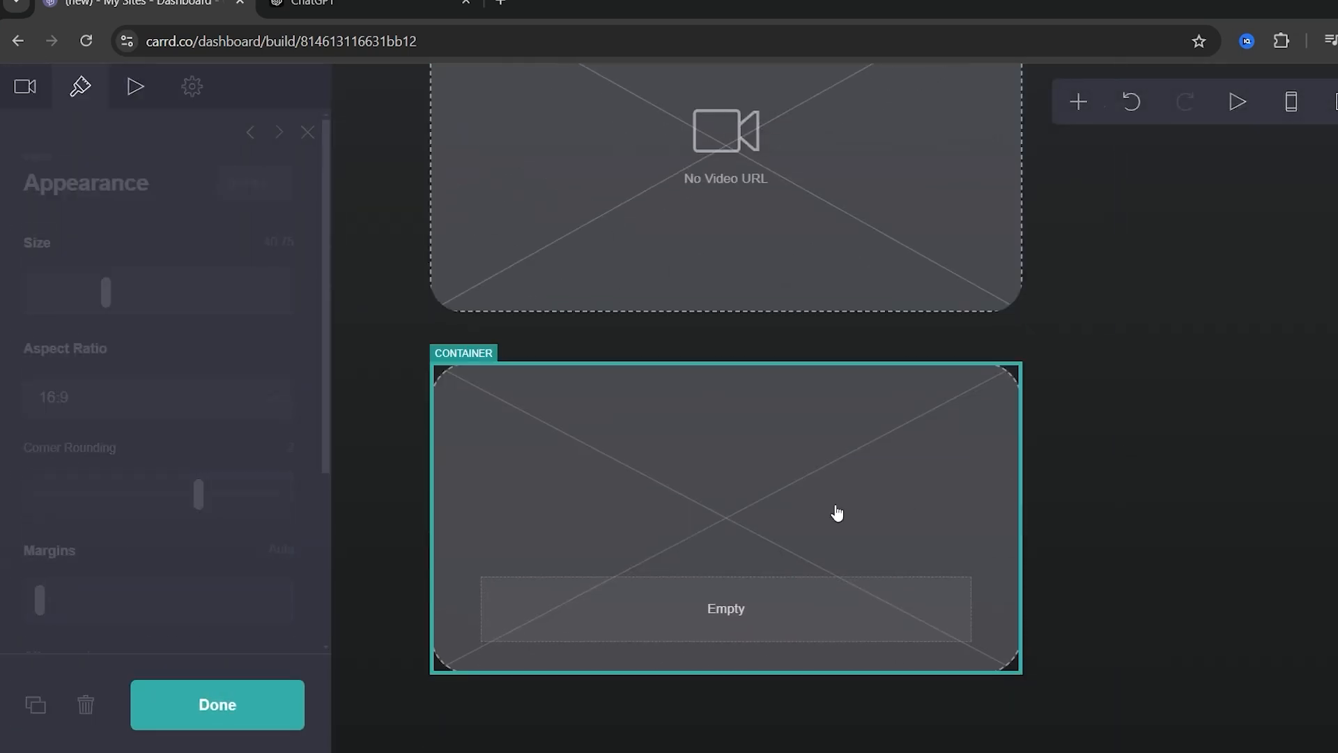
{"action": "left_click", "coordinate": [218, 704]}
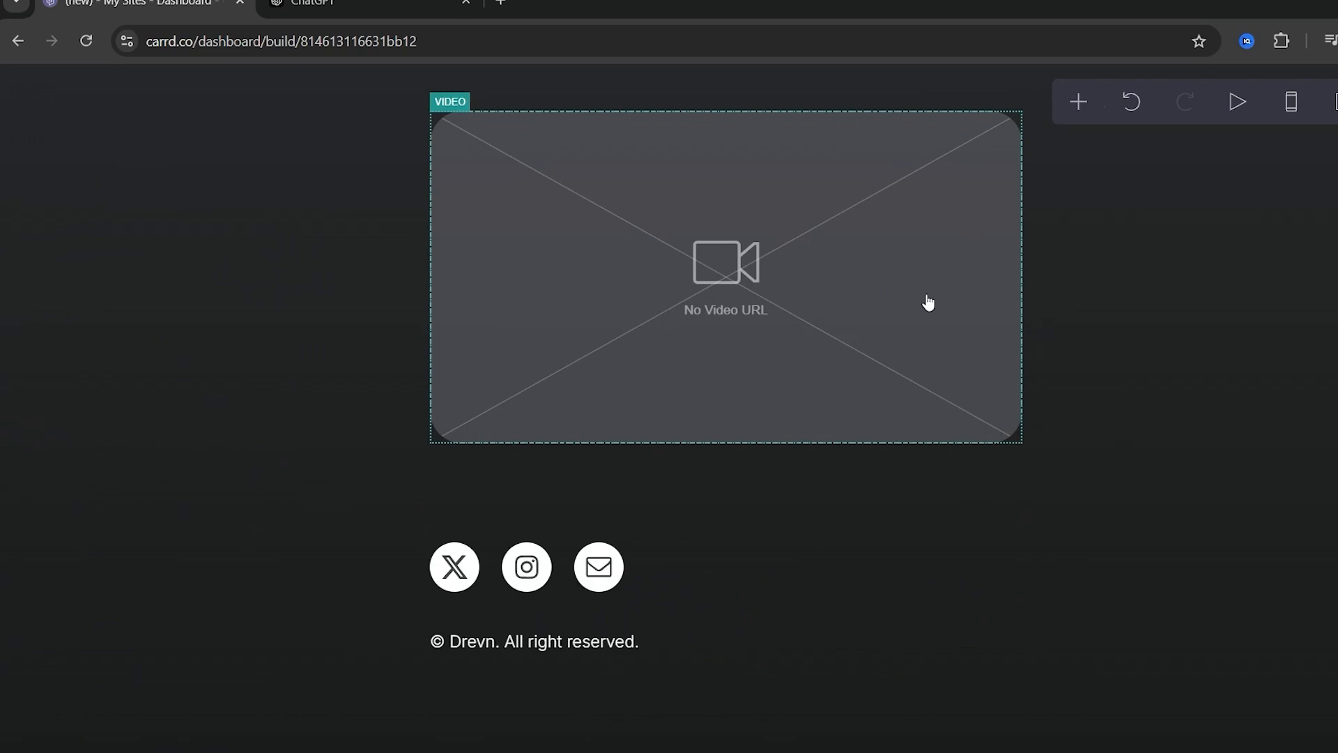
{"action": "scroll", "scroll_direction": "down", "scroll_amount": 3}
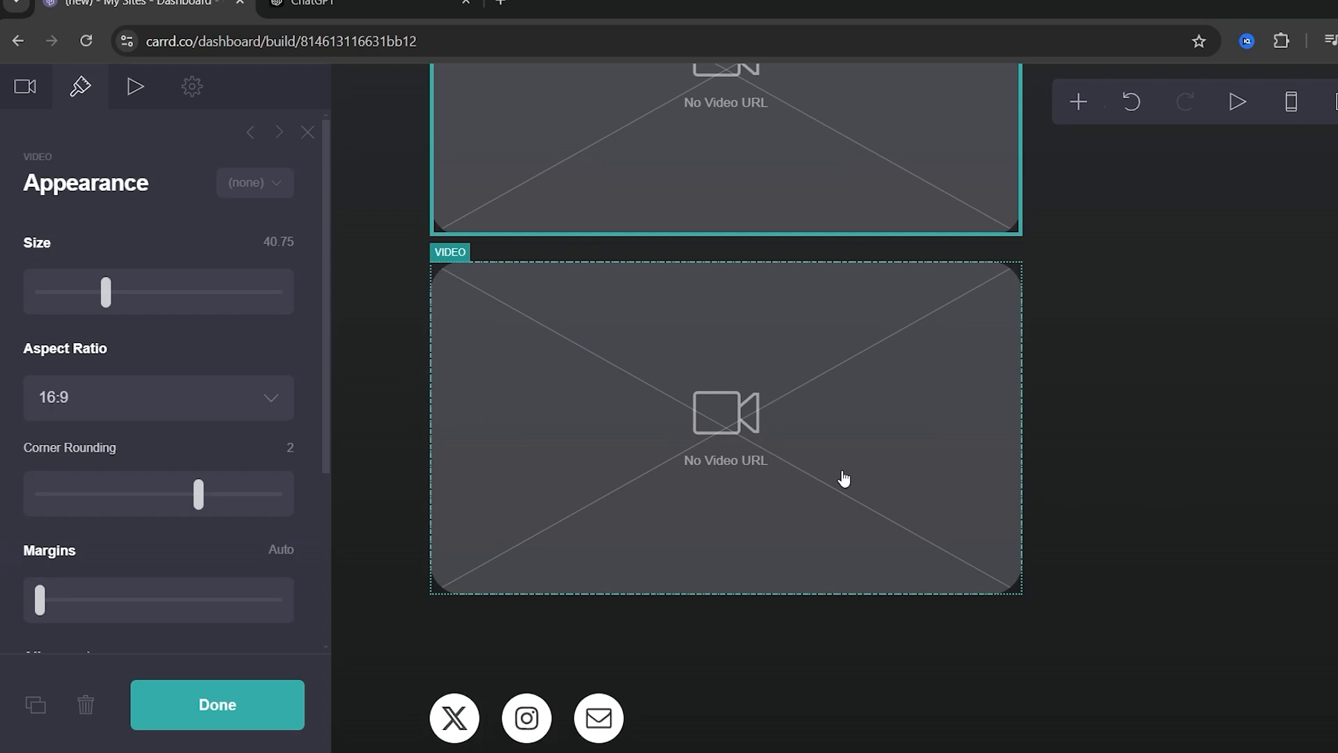
{"action": "scroll", "scroll_direction": "down", "scroll_amount": 3}
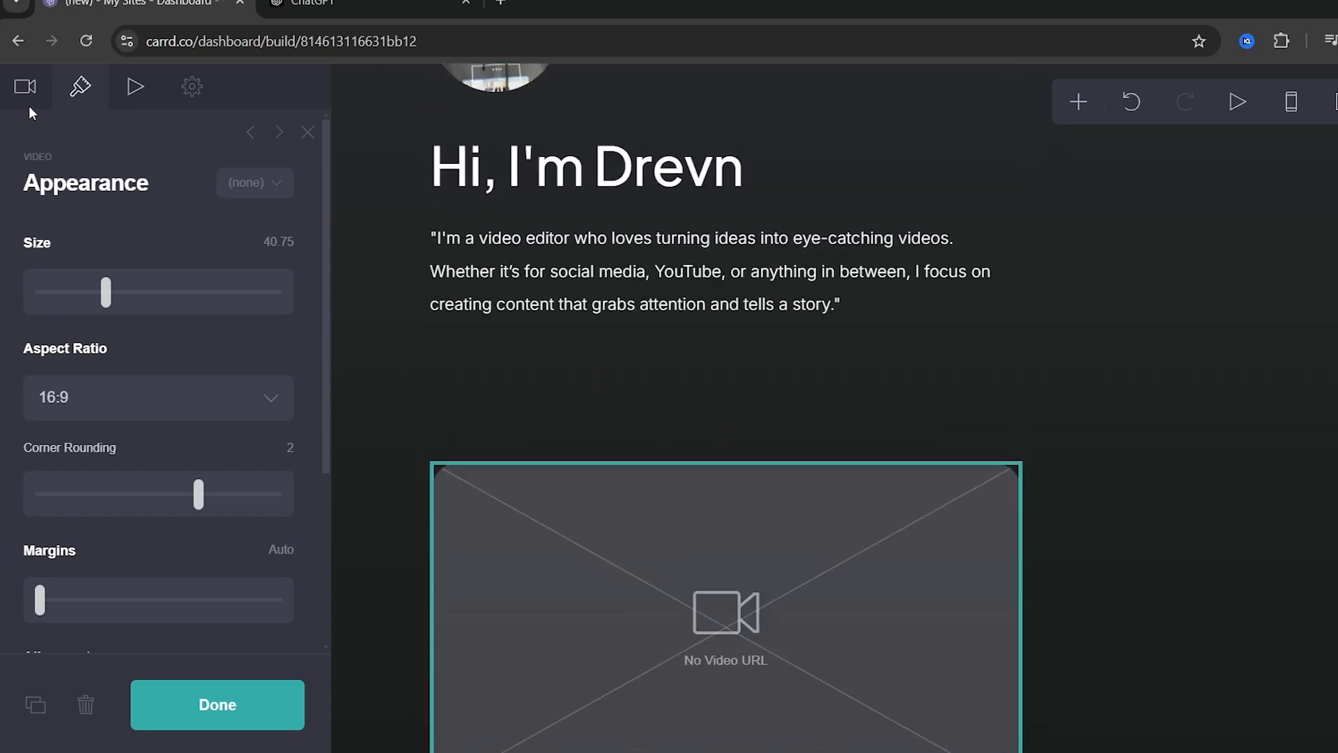
{"action": "left_click", "coordinate": [25, 86]}
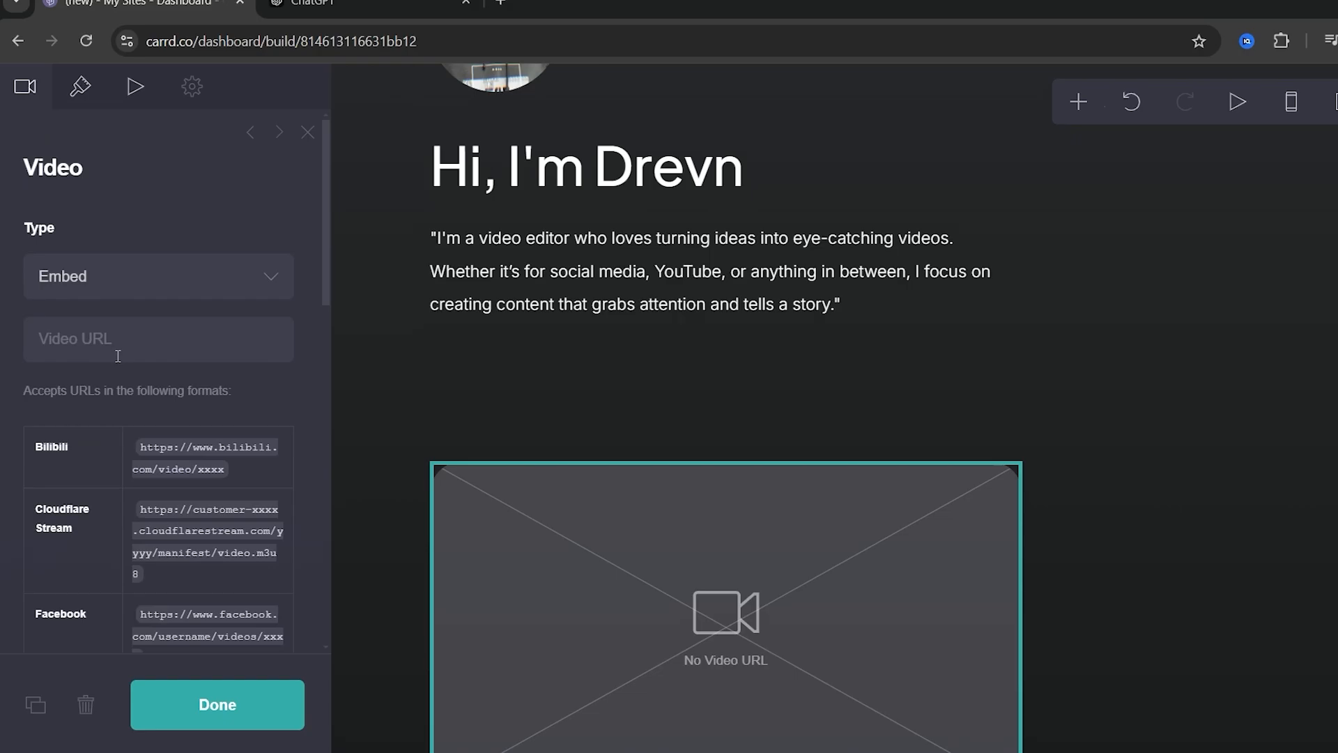
{"action": "type", "text": "https://youtu.be/DAygpgBXffA"}
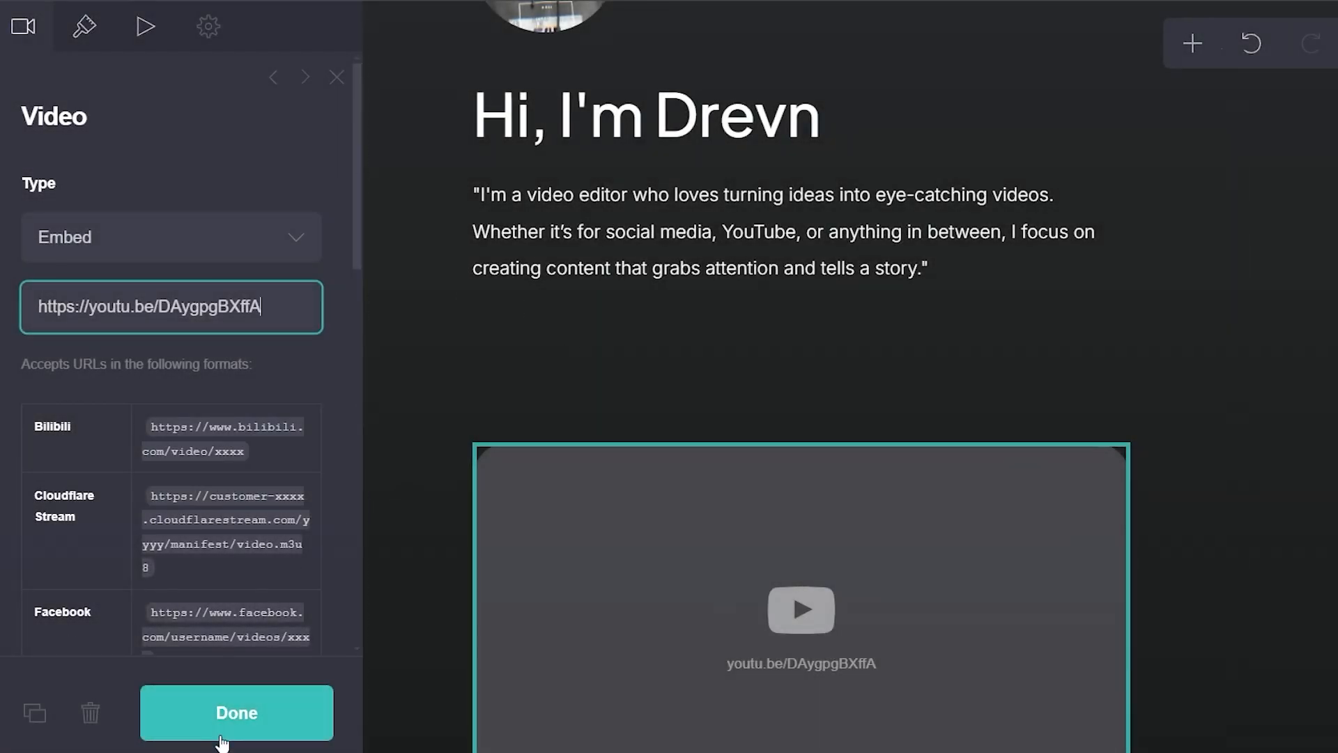
{"action": "left_click", "coordinate": [237, 712]}
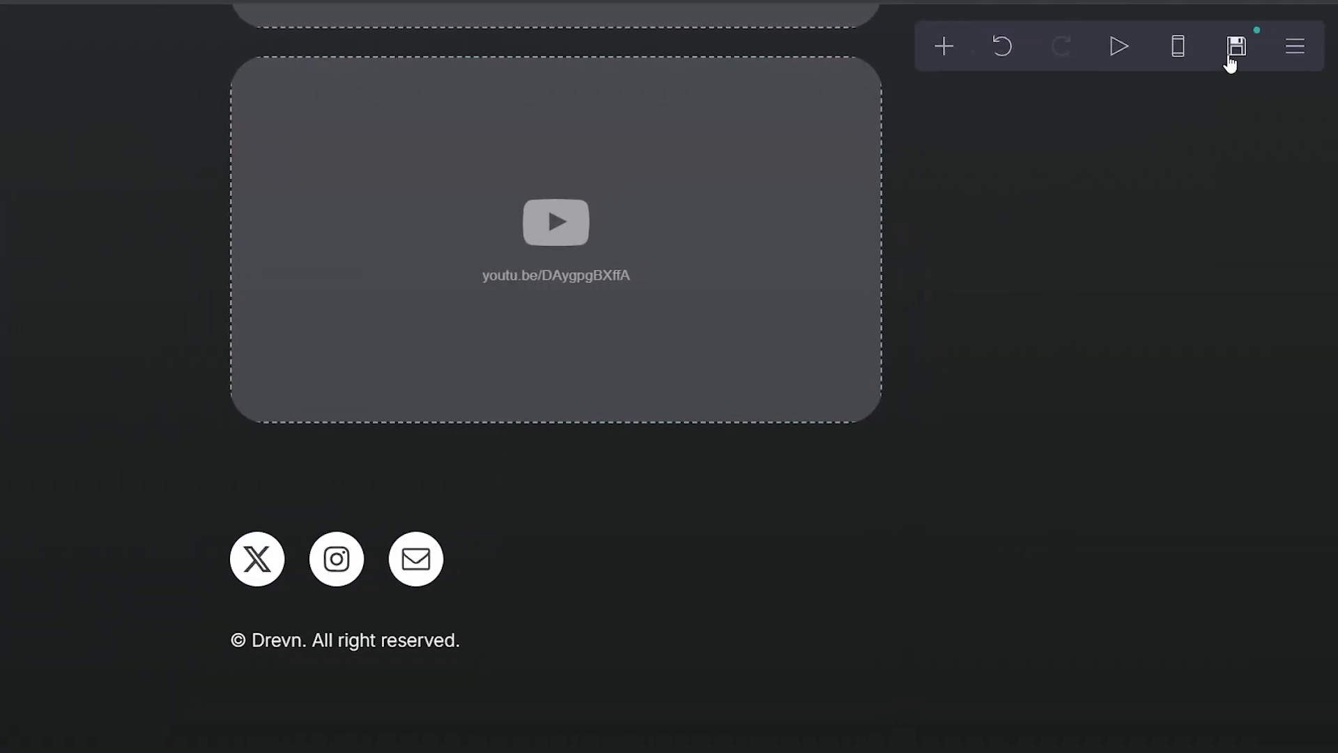
Step: Fill in the site title and description and publish the site to drevn.carrd.co
{"action": "left_click", "coordinate": [1236, 46]}
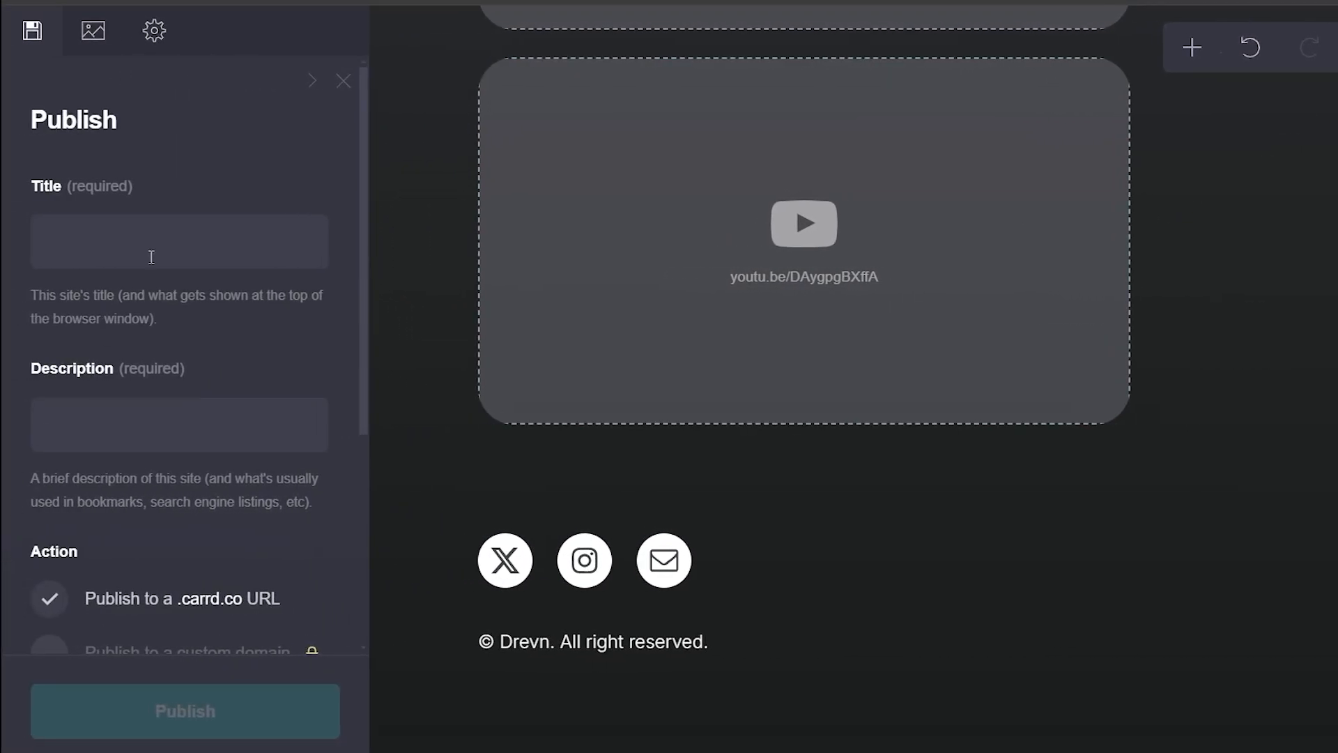
{"action": "left_click", "coordinate": [179, 241]}
{"action": "type", "text": "i'm an video editor"}
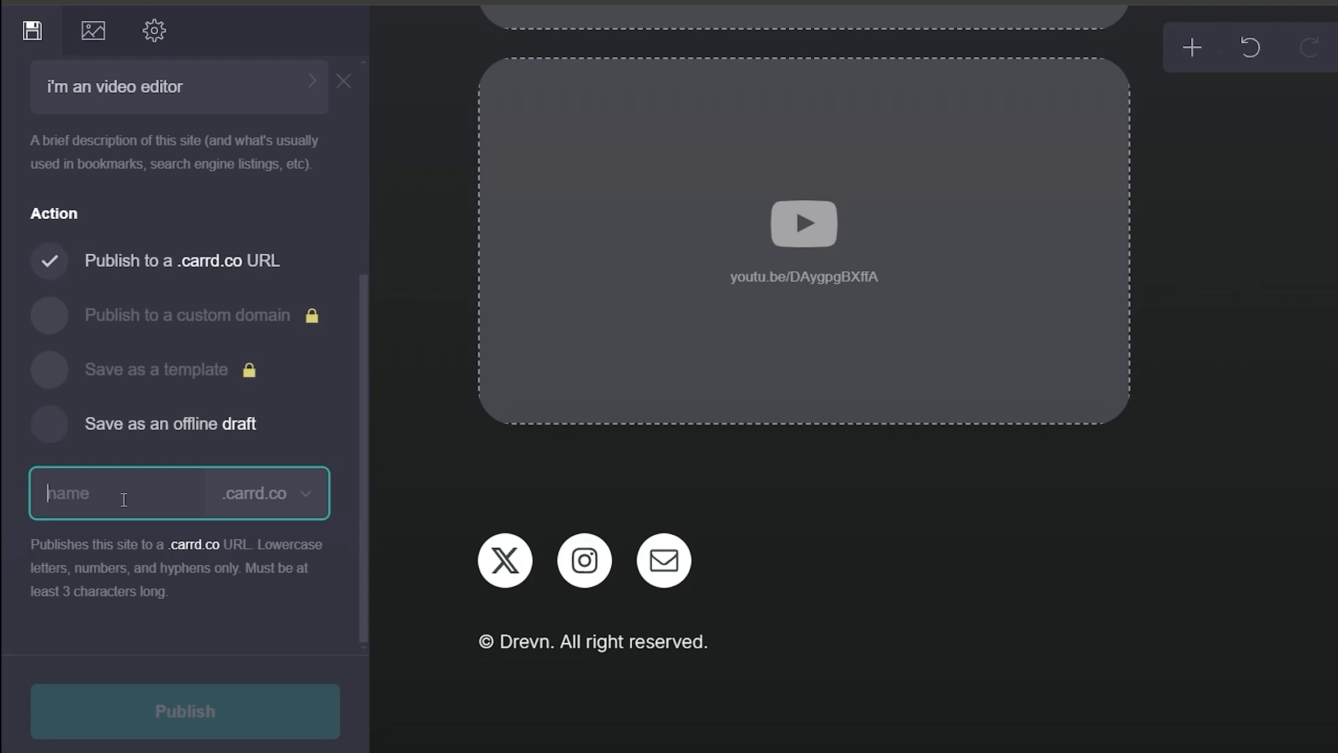
{"action": "type", "text": "drevn"}
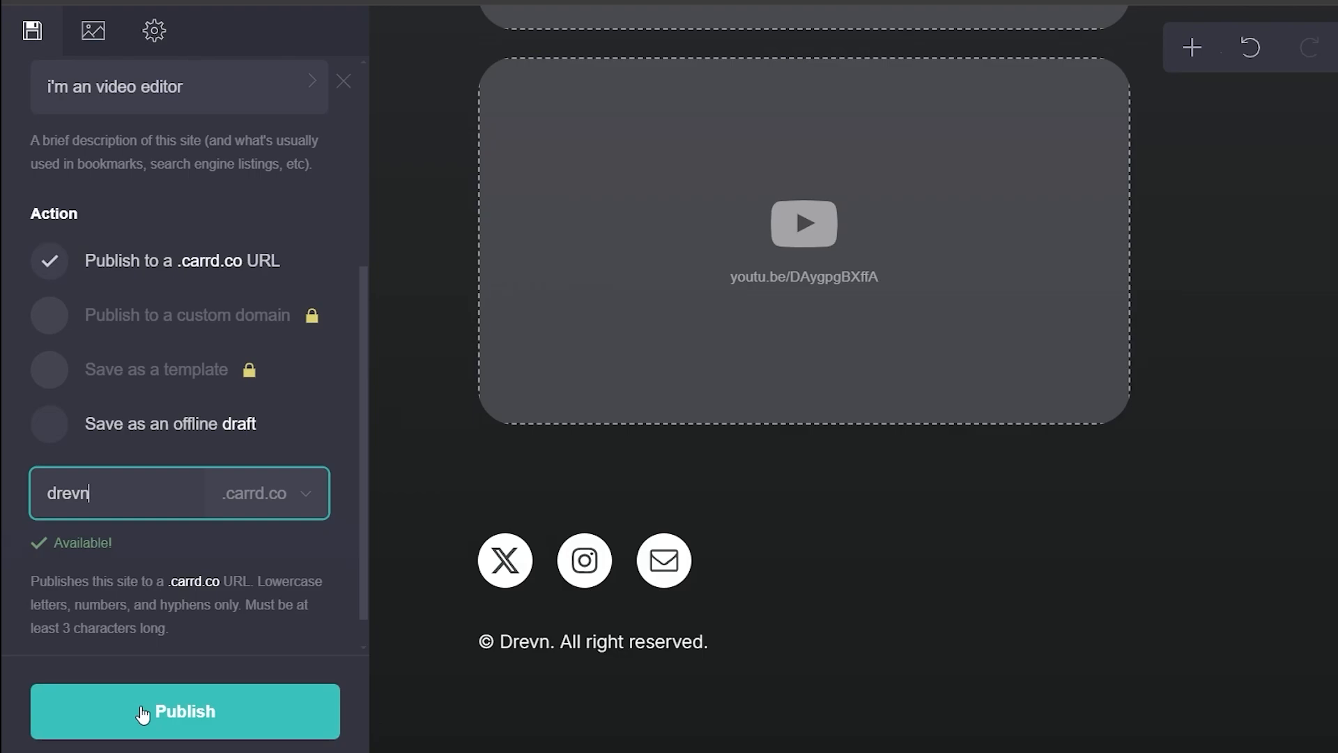
{"action": "left_click", "coordinate": [184, 711]}
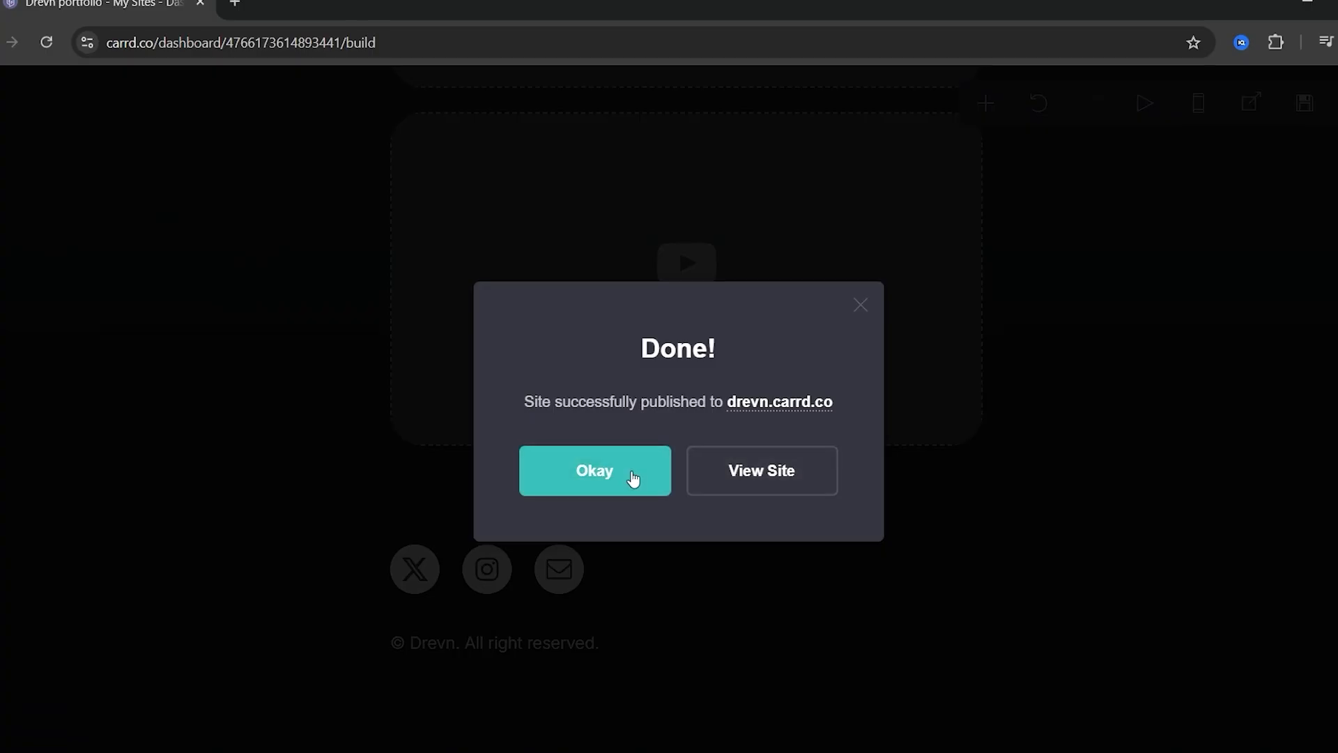
{"action": "left_click", "coordinate": [759, 470]}
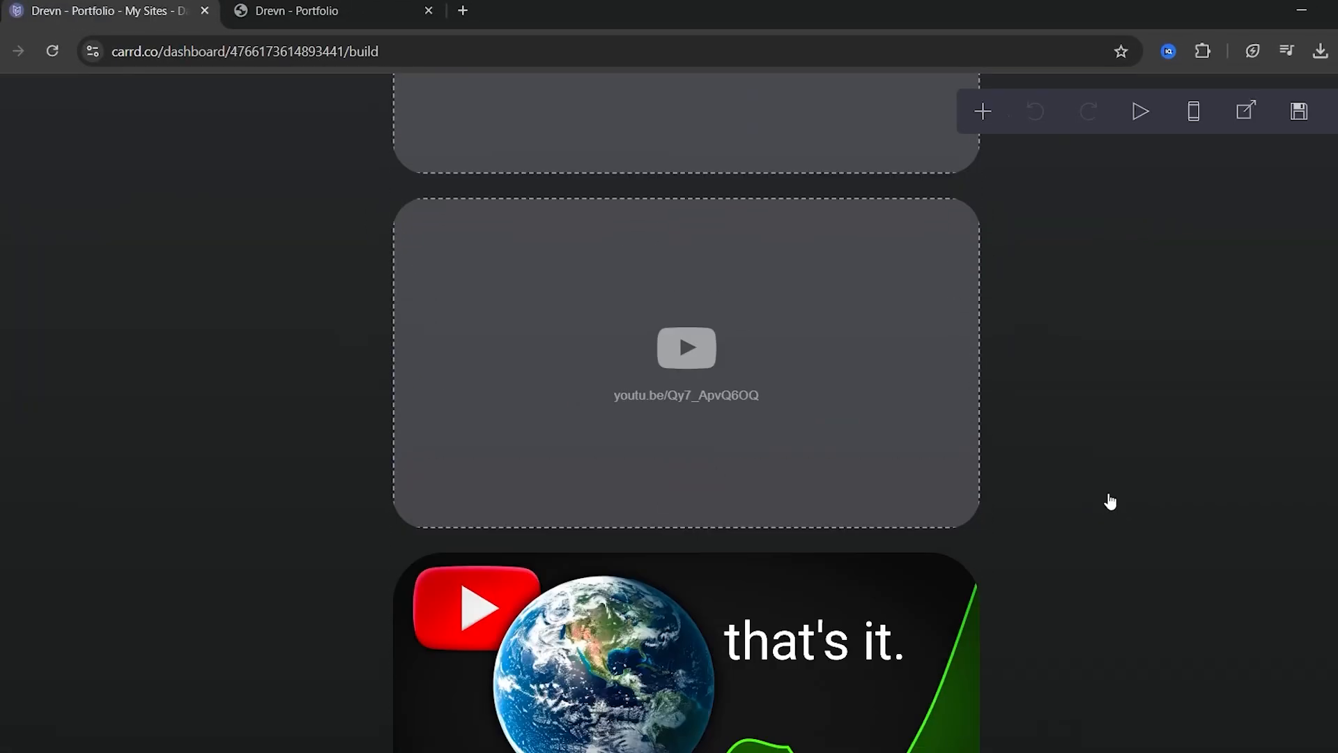
{"action": "scroll", "scroll_direction": "down", "scroll_amount": 3}
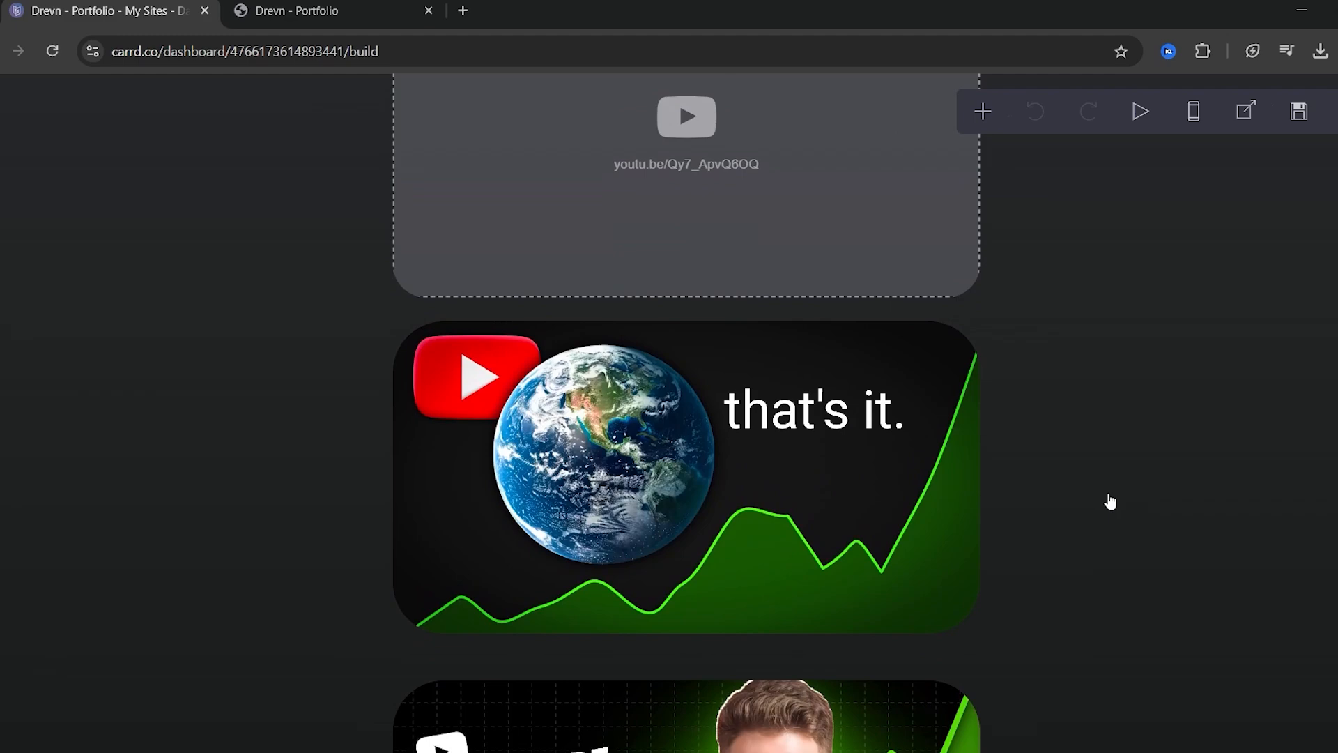
{"action": "scroll", "scroll_direction": "down", "scroll_amount": 3}
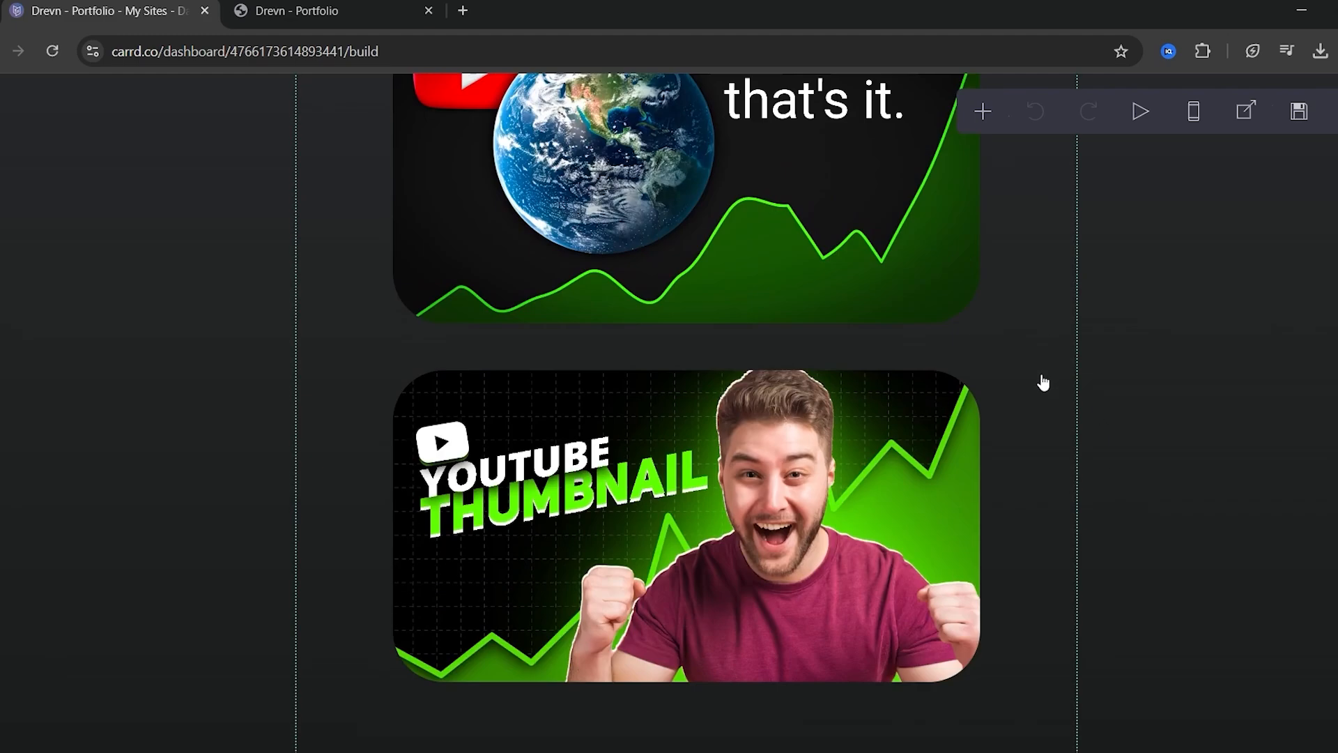
{"action": "scroll", "scroll_direction": "down", "scroll_amount": 3}
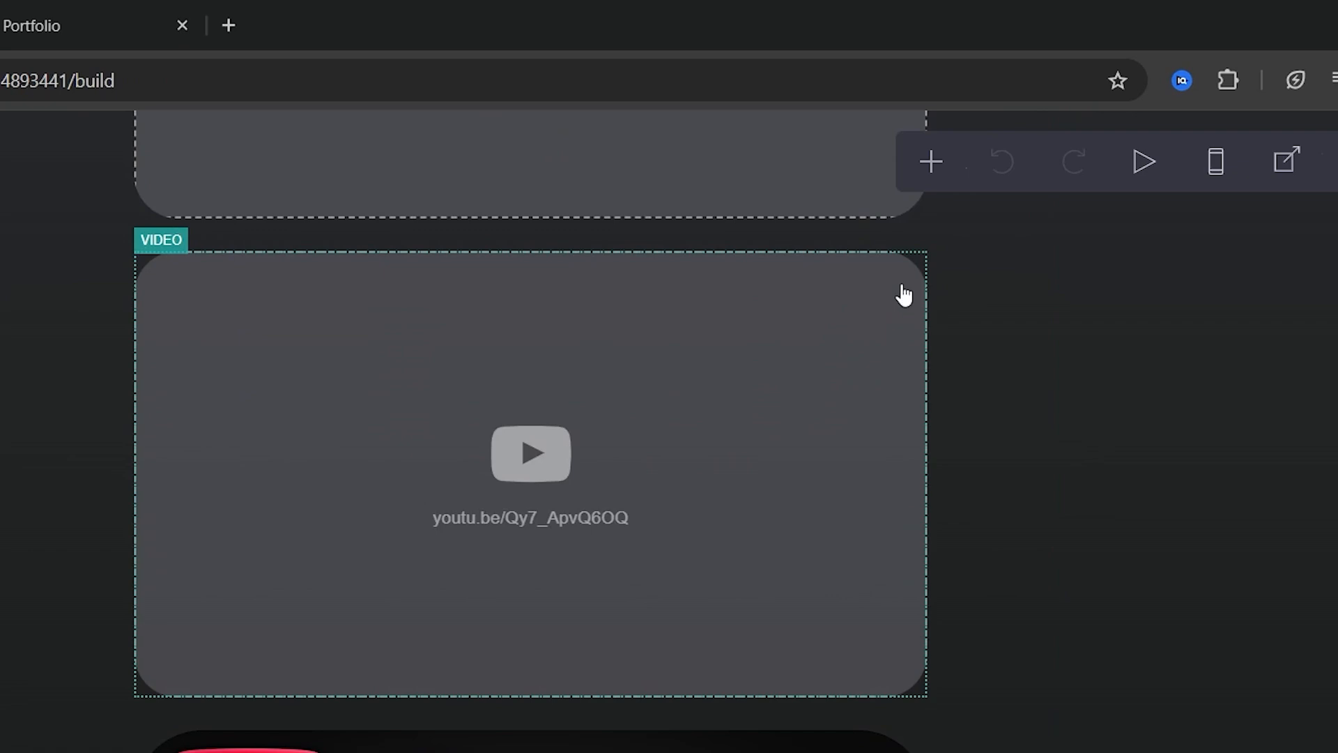
Step: Add a 'Thumbnails' text element in Kalnia font, enlarged and centred above the gallery
{"action": "left_click", "coordinate": [931, 162]}
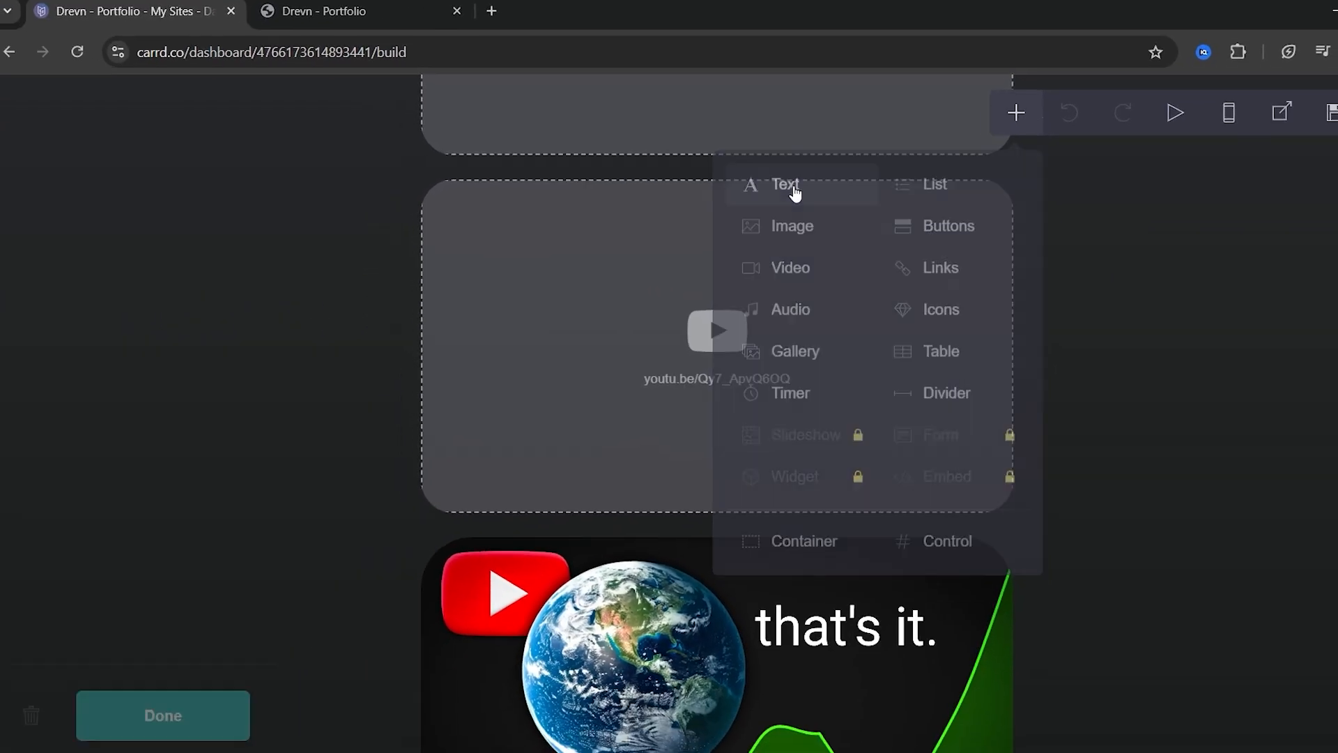
{"action": "left_click", "coordinate": [781, 184]}
{"action": "type", "text": "Thumbnails"}
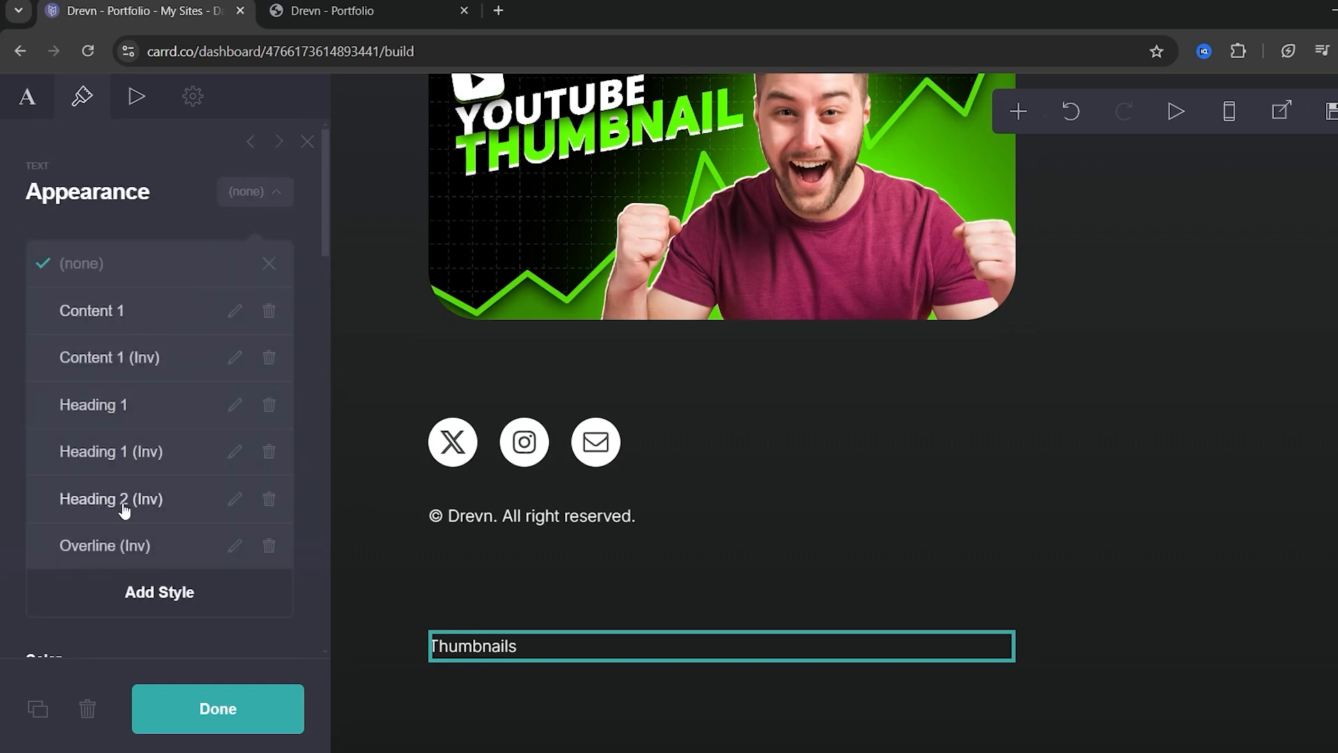
{"action": "left_click", "coordinate": [159, 591]}
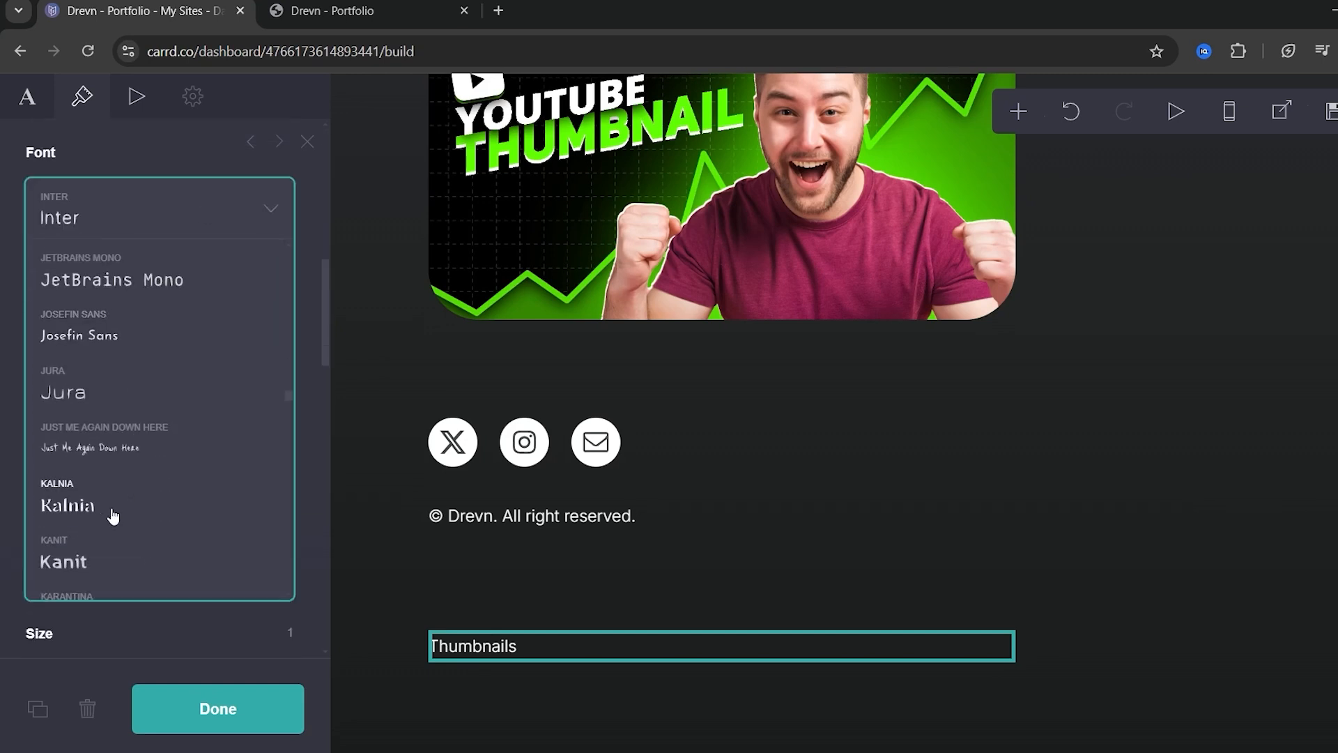
{"action": "left_click", "coordinate": [67, 505]}
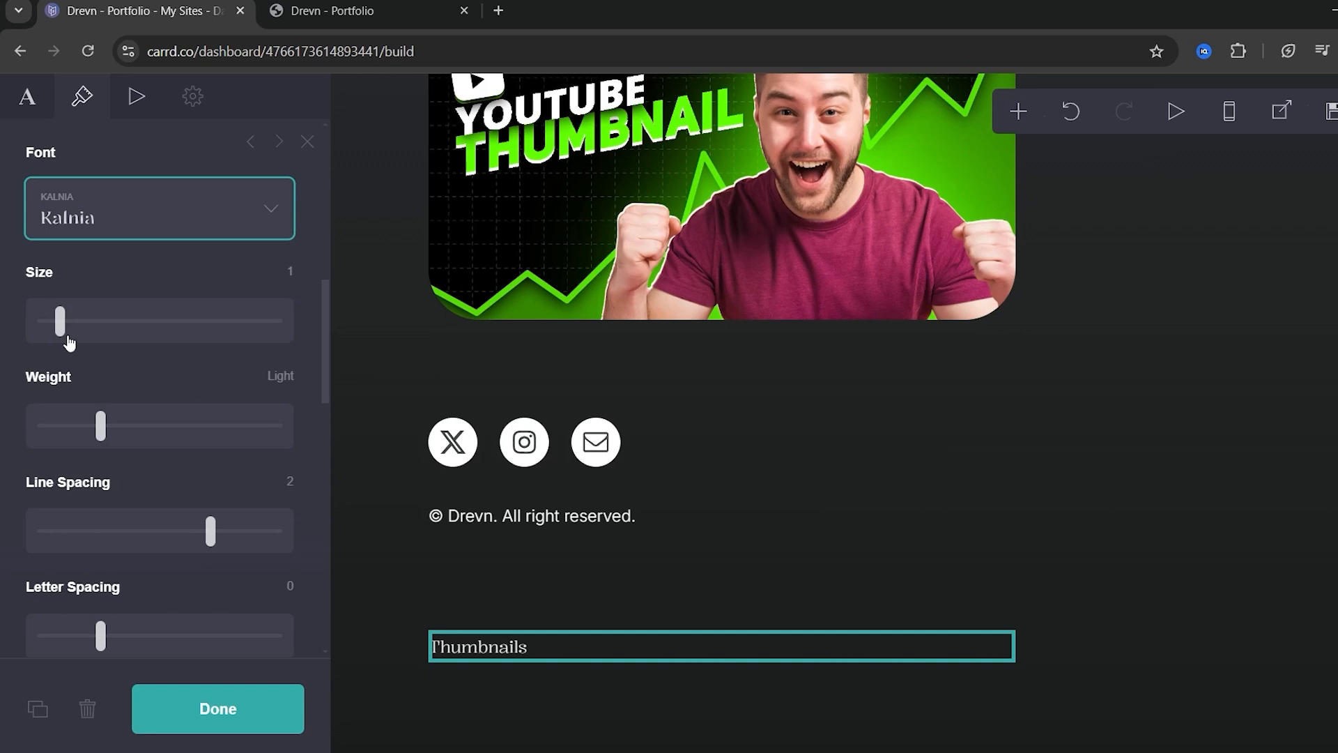
{"action": "left_click_drag", "start_coordinate": [60, 321], "coordinate": [145, 424]}
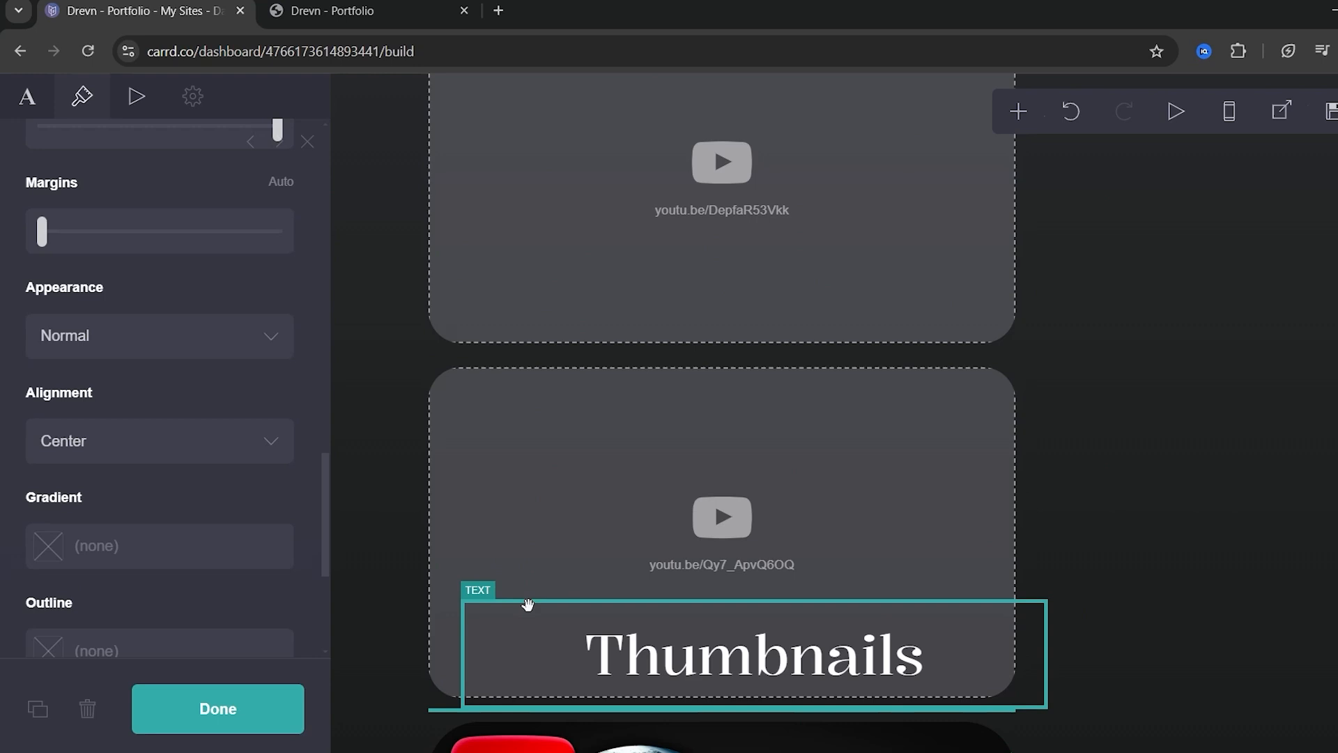
{"action": "scroll", "scroll_direction": "down", "scroll_amount": 3}
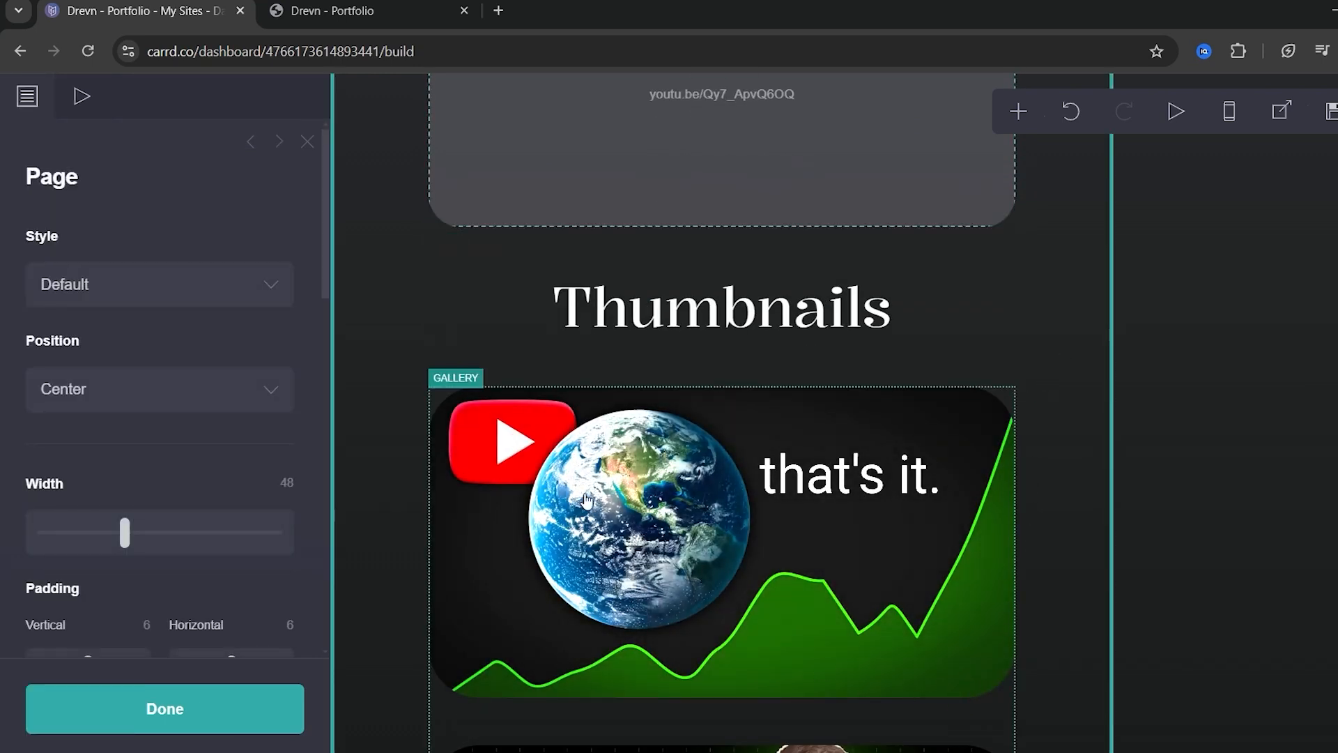
Step: Retitle the copied heading above the first video to 'Videos'
{"action": "left_click", "coordinate": [720, 307]}
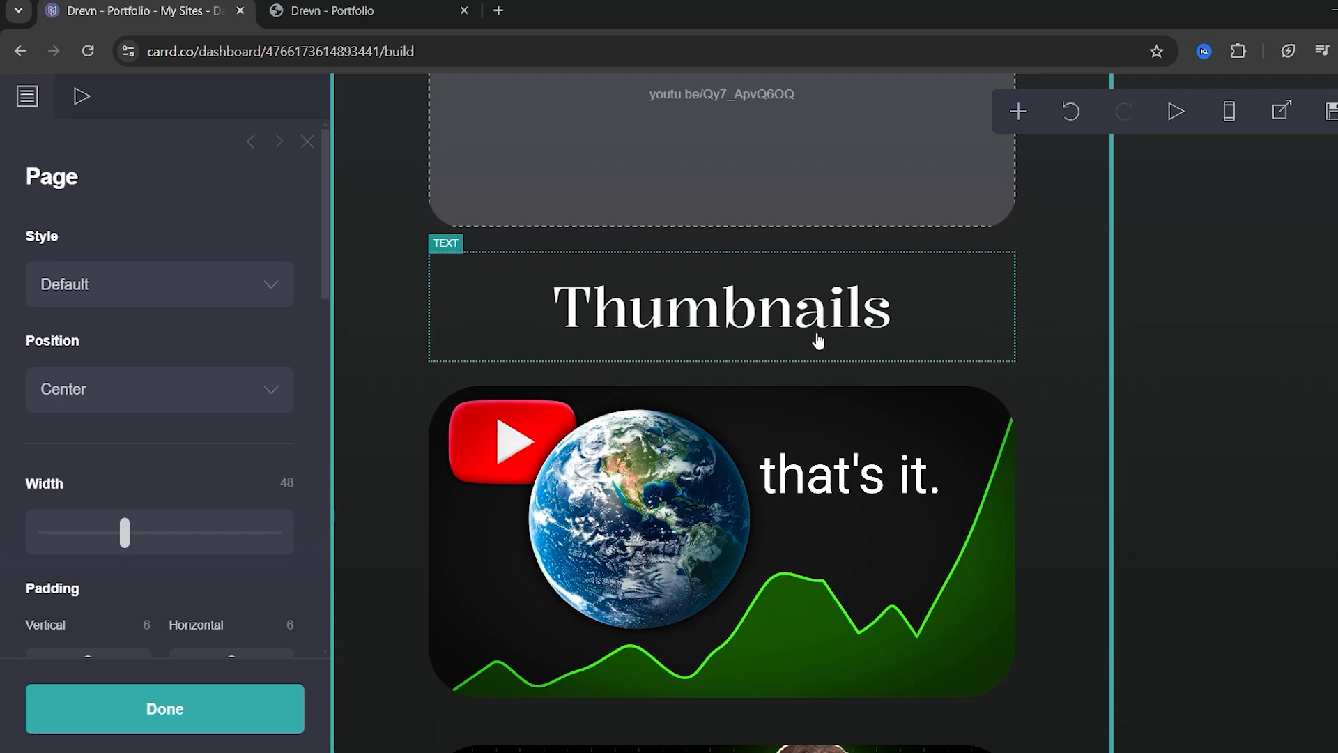
{"action": "scroll", "scroll_direction": "down", "scroll_amount": 3}
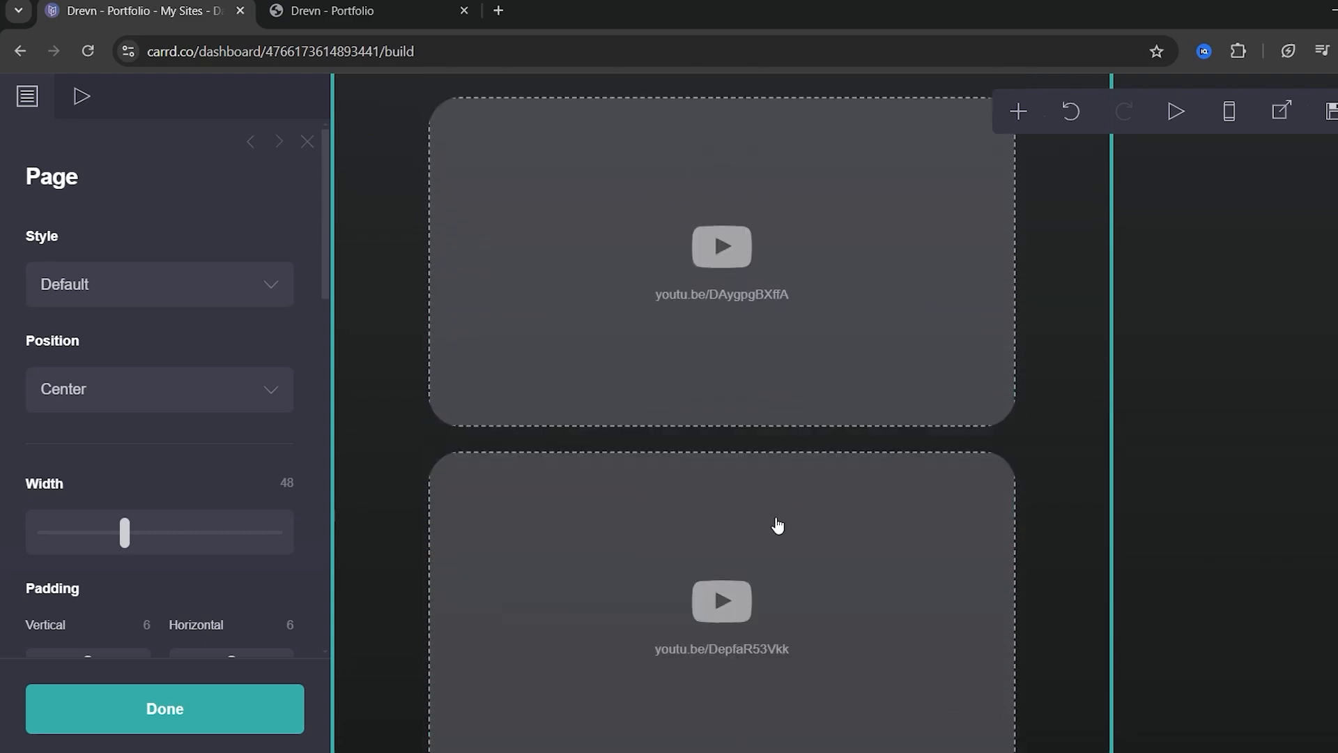
{"action": "left_click", "coordinate": [720, 419]}
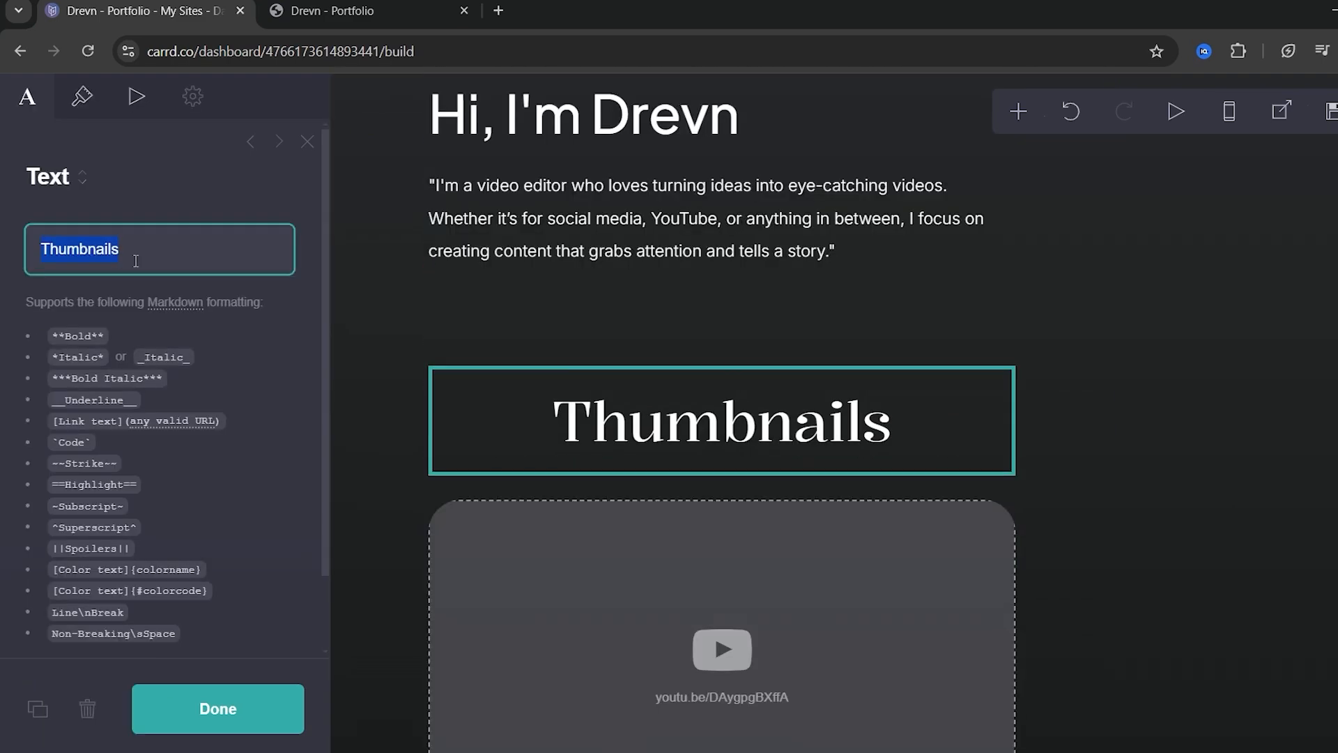
{"action": "type", "text": "videos"}
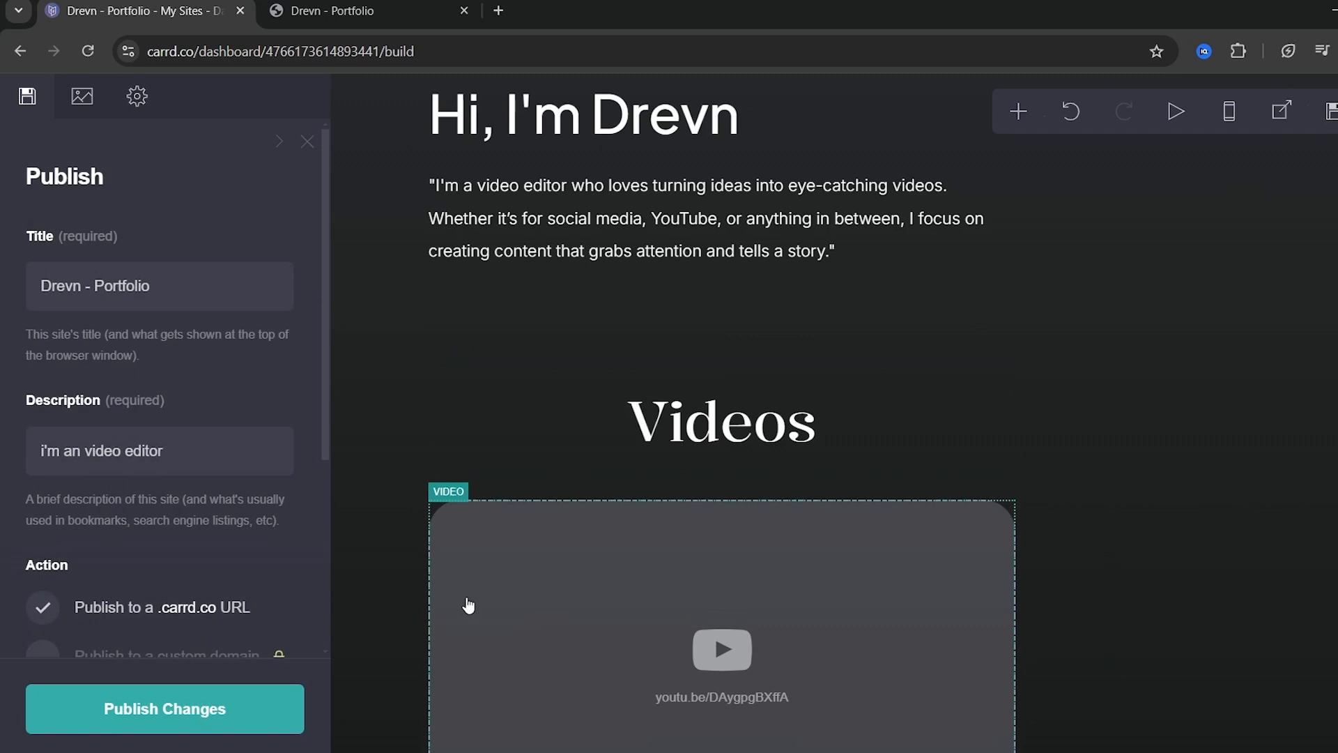
Step: Publish the changes and view the live site at drevn.carrd.co
{"action": "left_click", "coordinate": [164, 708]}
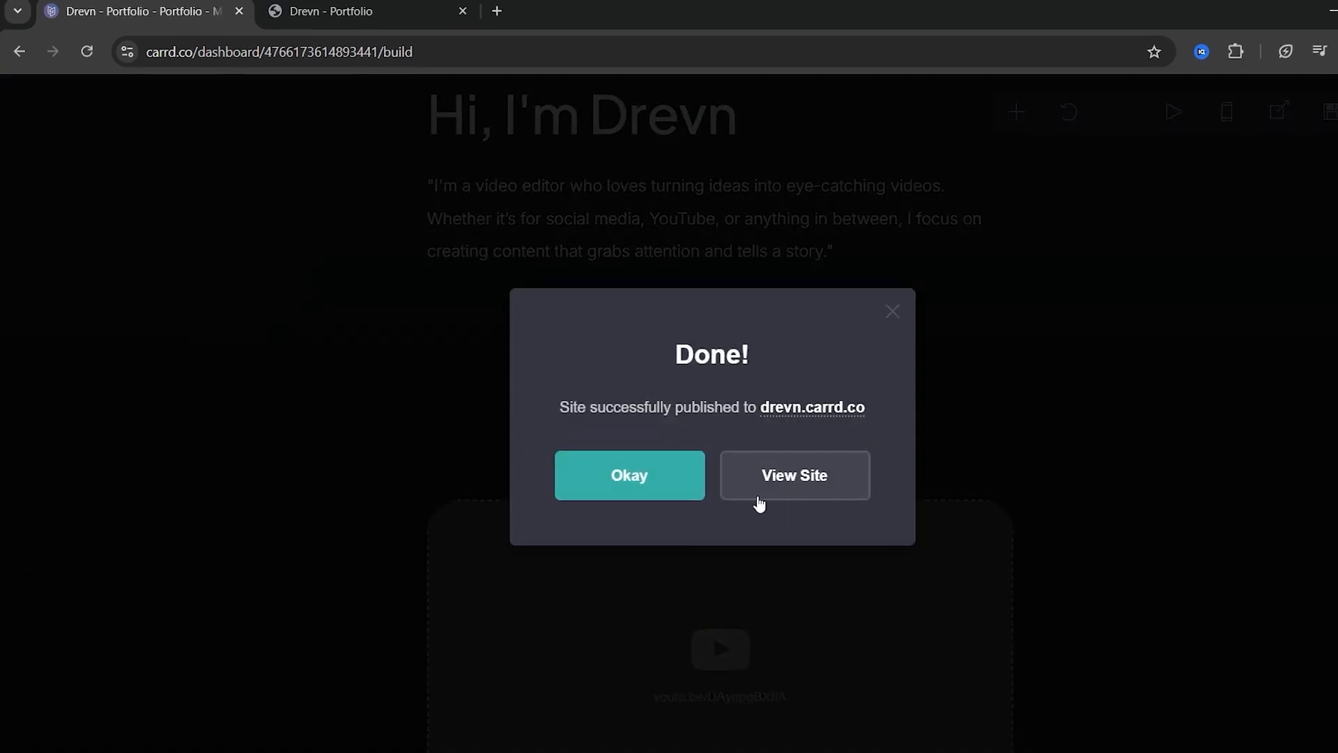
{"action": "left_click", "coordinate": [792, 474]}
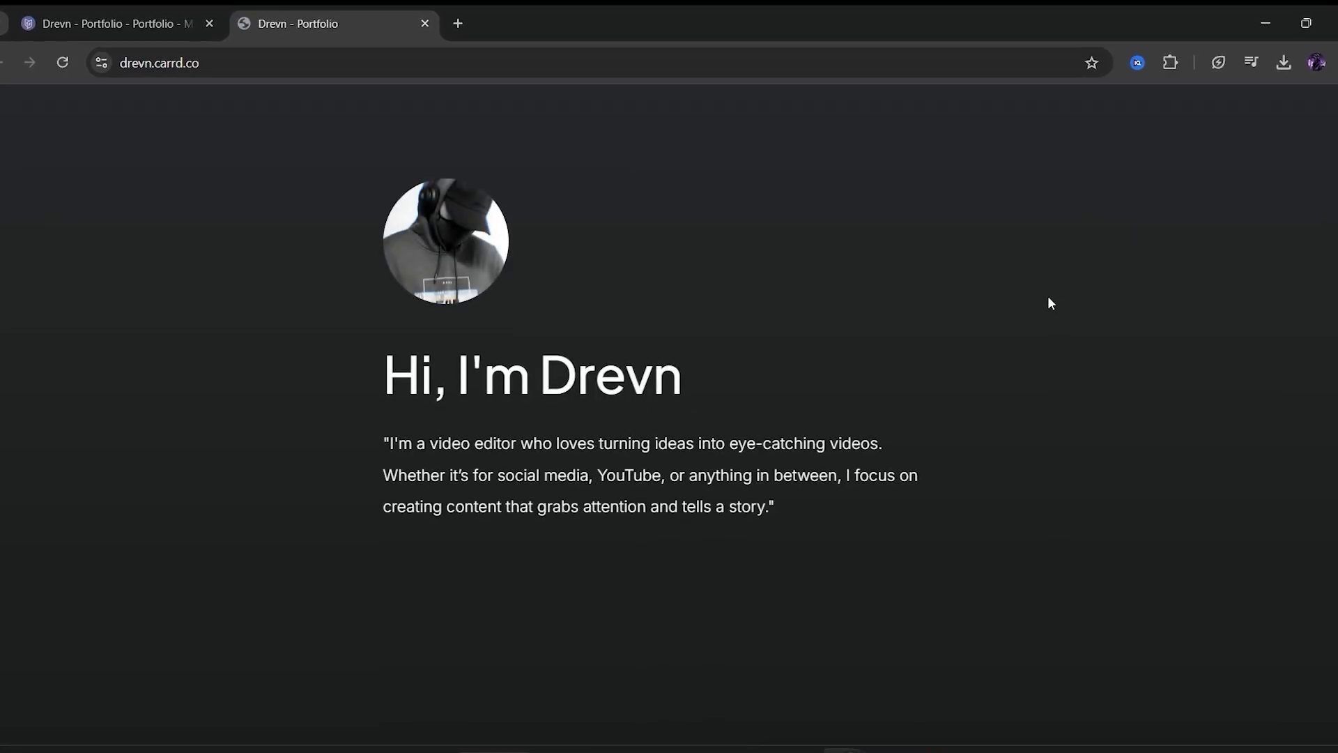
Step: Scroll the live site to confirm the embedded YouTube videos play
{"action": "scroll", "scroll_direction": "down", "scroll_amount": 3}
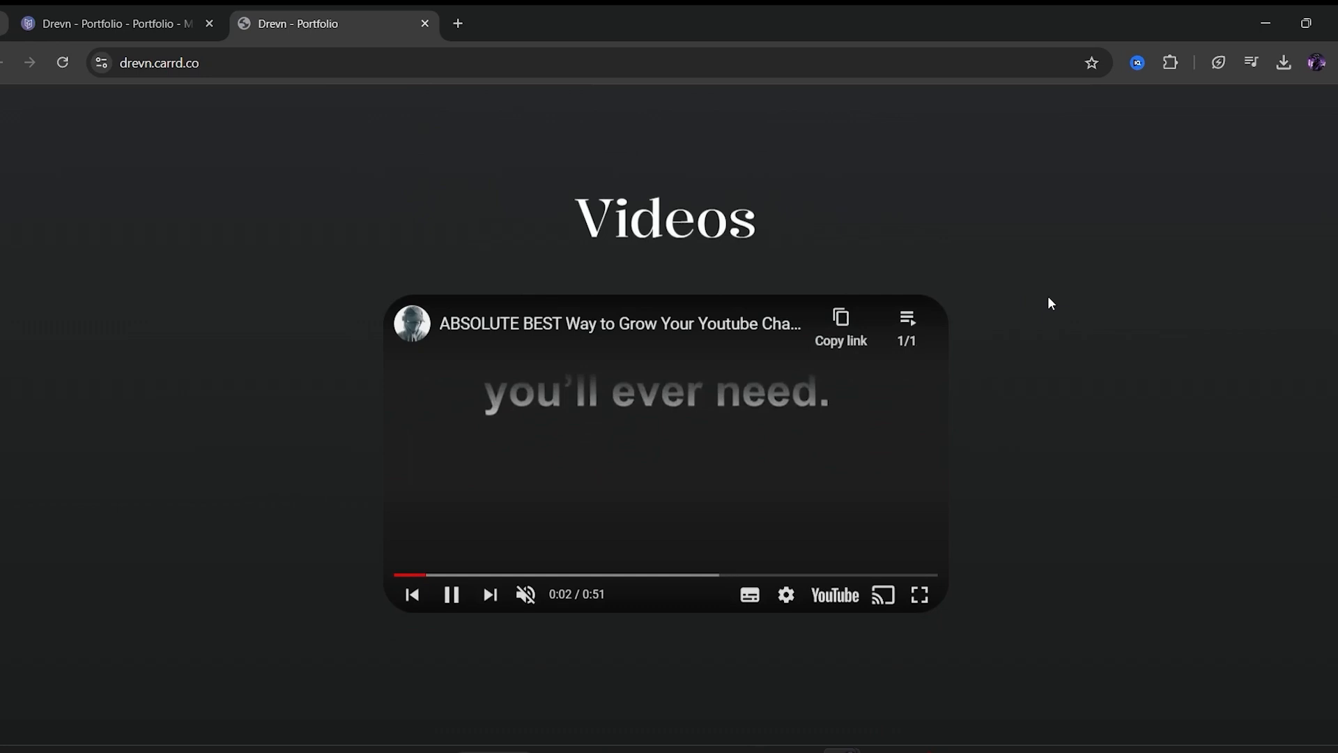
{"action": "scroll", "scroll_direction": "down", "scroll_amount": 3}
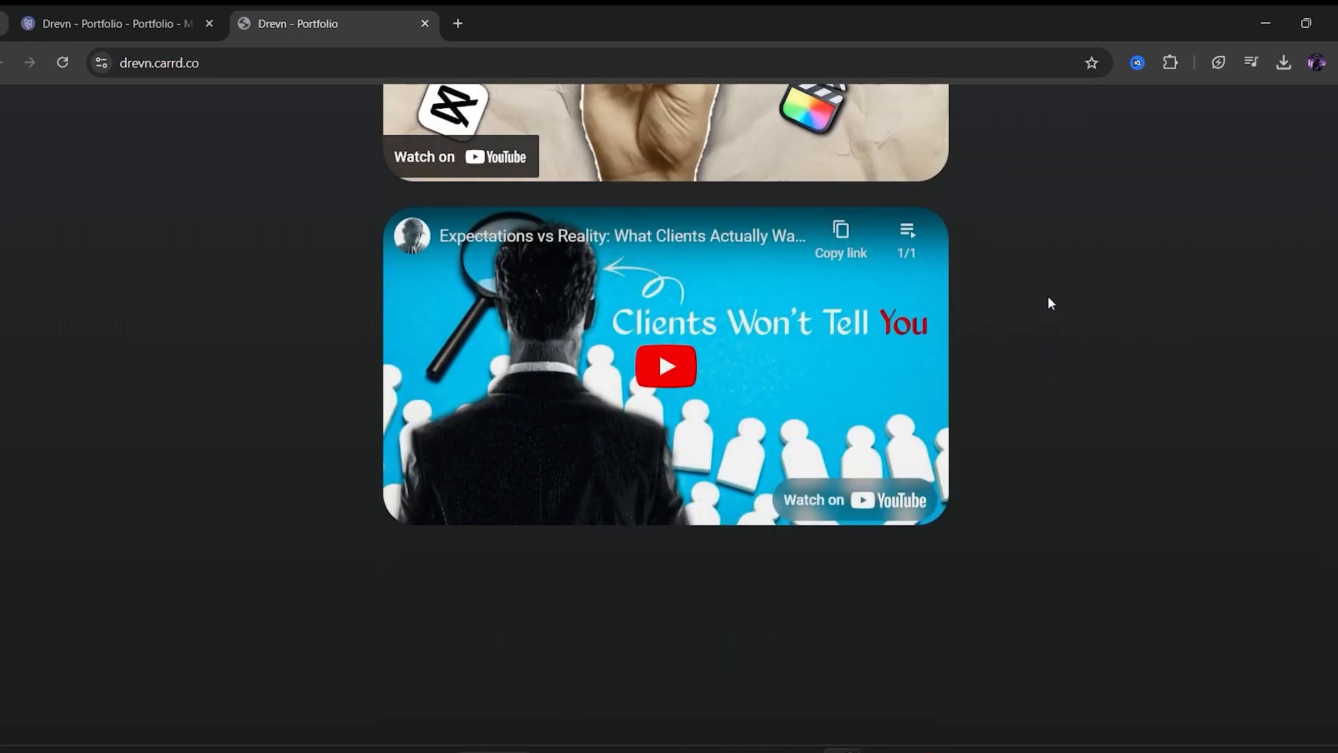
{"action": "scroll", "scroll_direction": "down", "scroll_amount": 3}
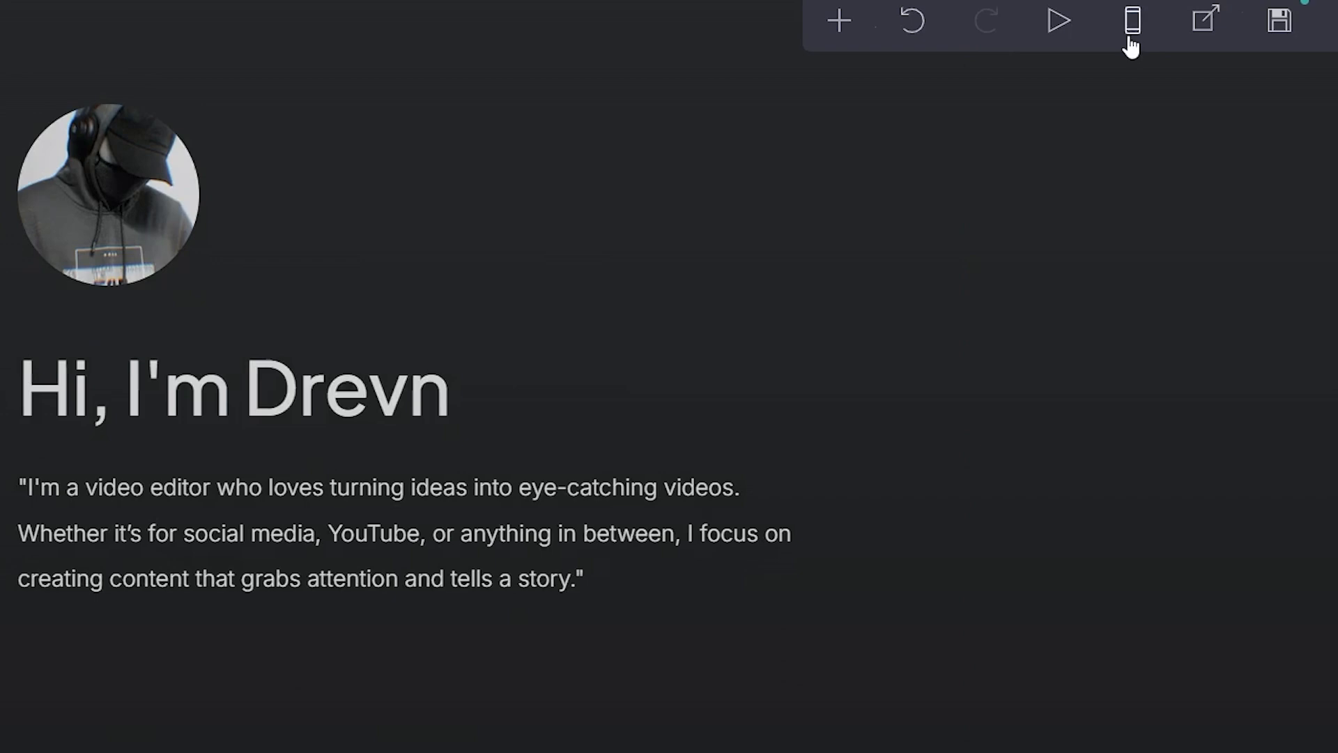
Step: In mobile preview, set the thumbnail gallery to Manual mobile settings with Full style
{"action": "left_click", "coordinate": [1132, 21]}
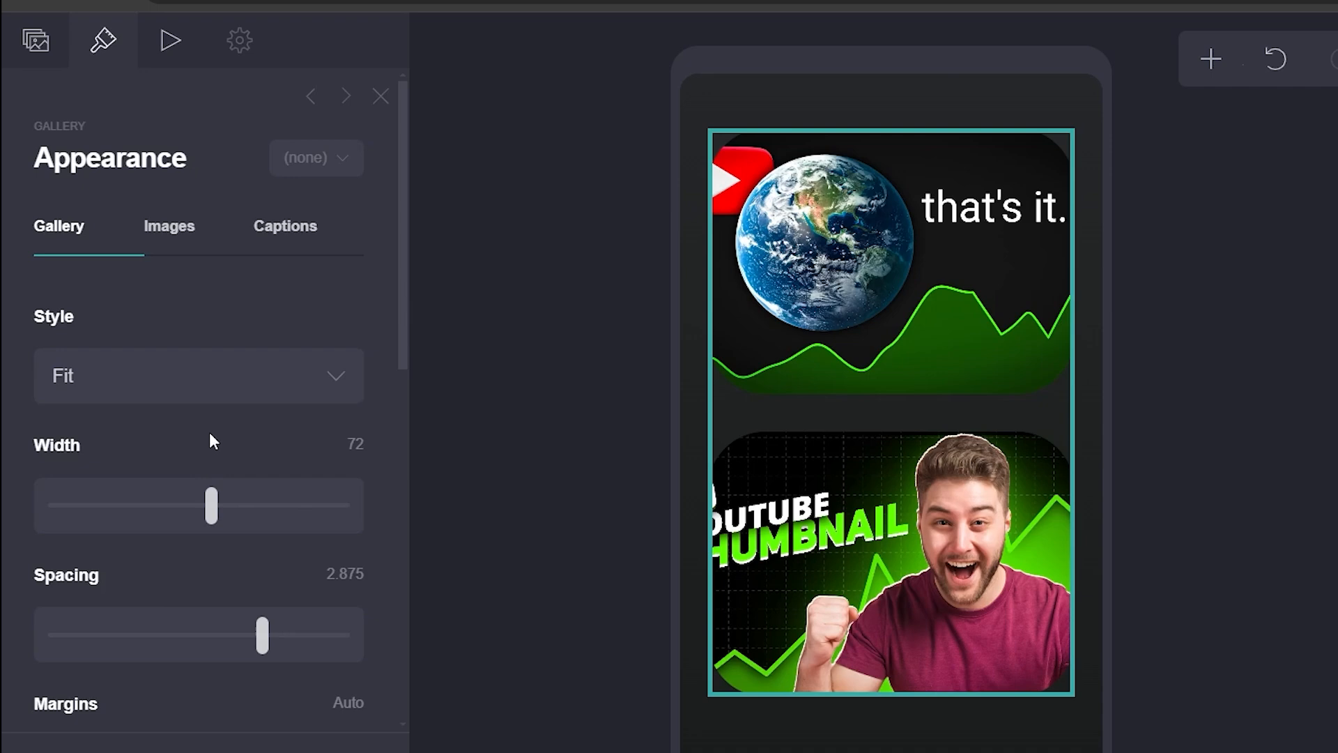
{"action": "scroll", "scroll_direction": "down", "scroll_amount": 3}
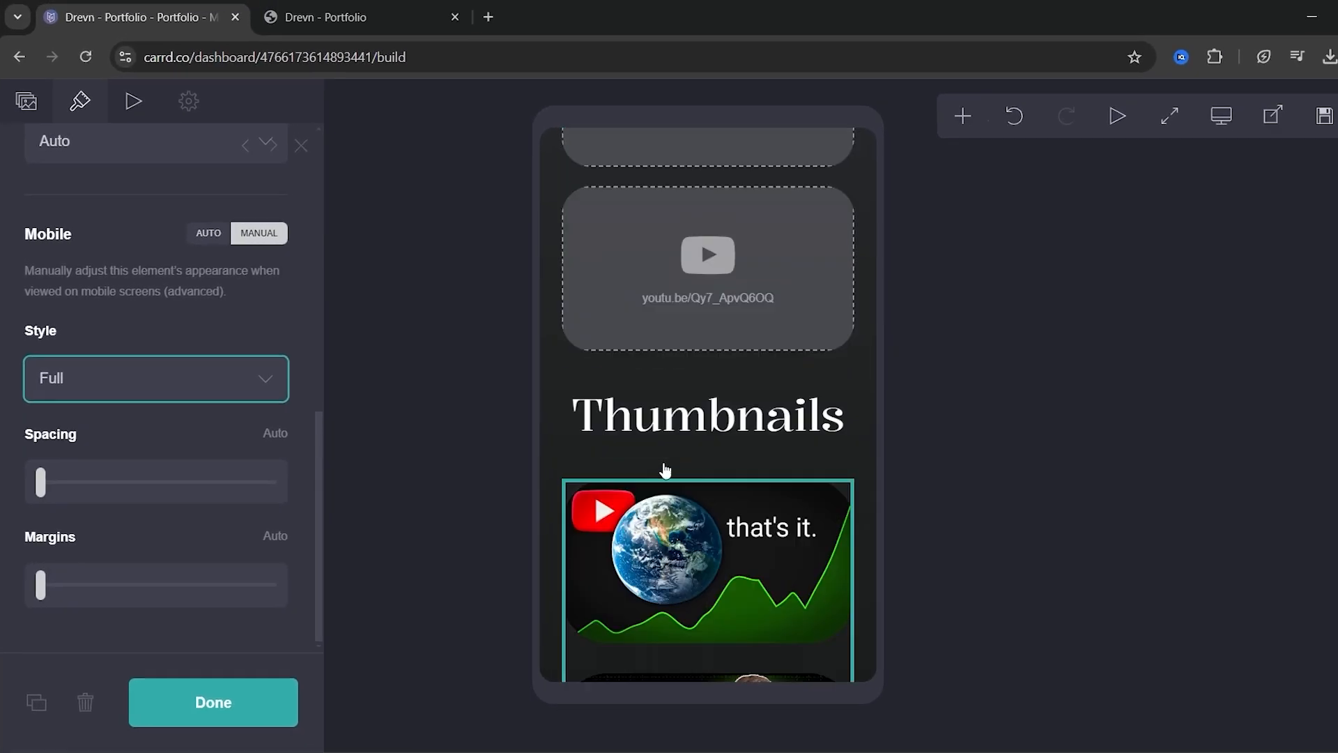
{"action": "scroll", "scroll_direction": "down", "scroll_amount": 3}
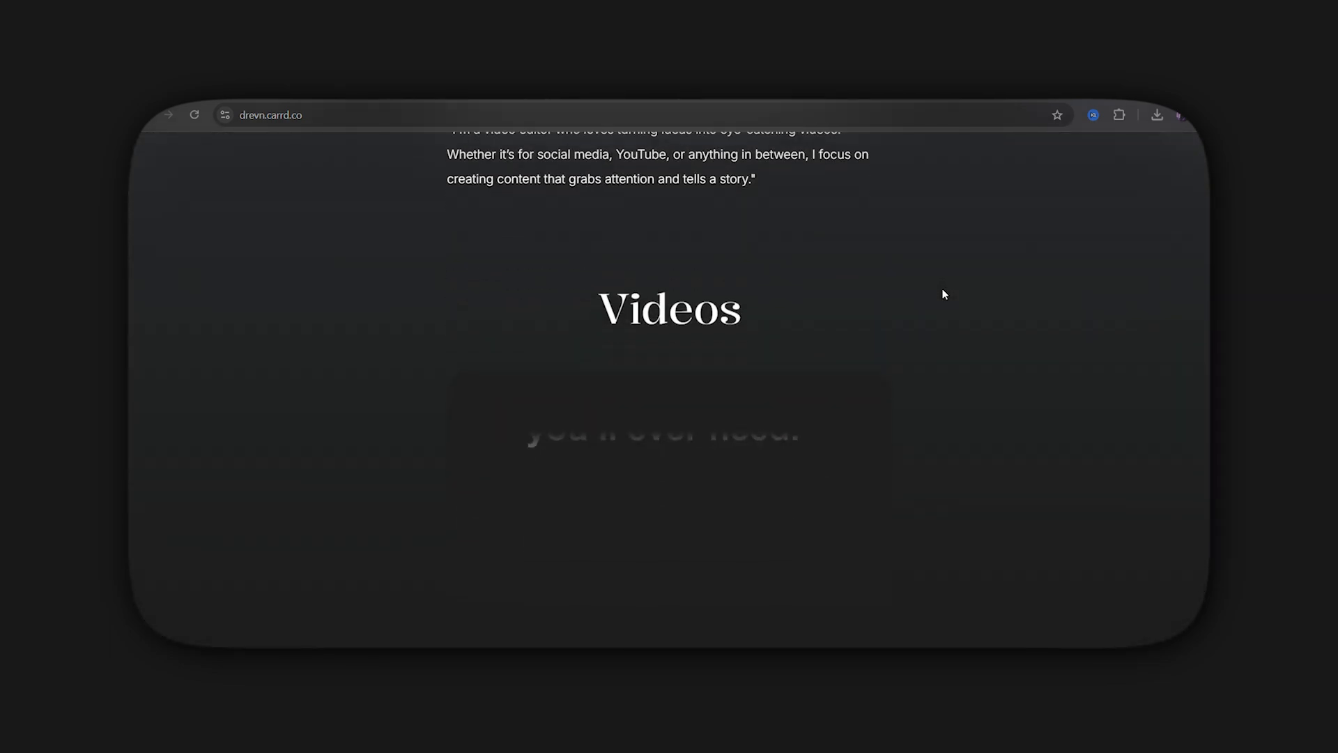
Step: Visit josetheeditor.carrd.co and scroll its before-and-after video thumbnails
{"action": "type", "text": "josetheeditor.carrd.co"}
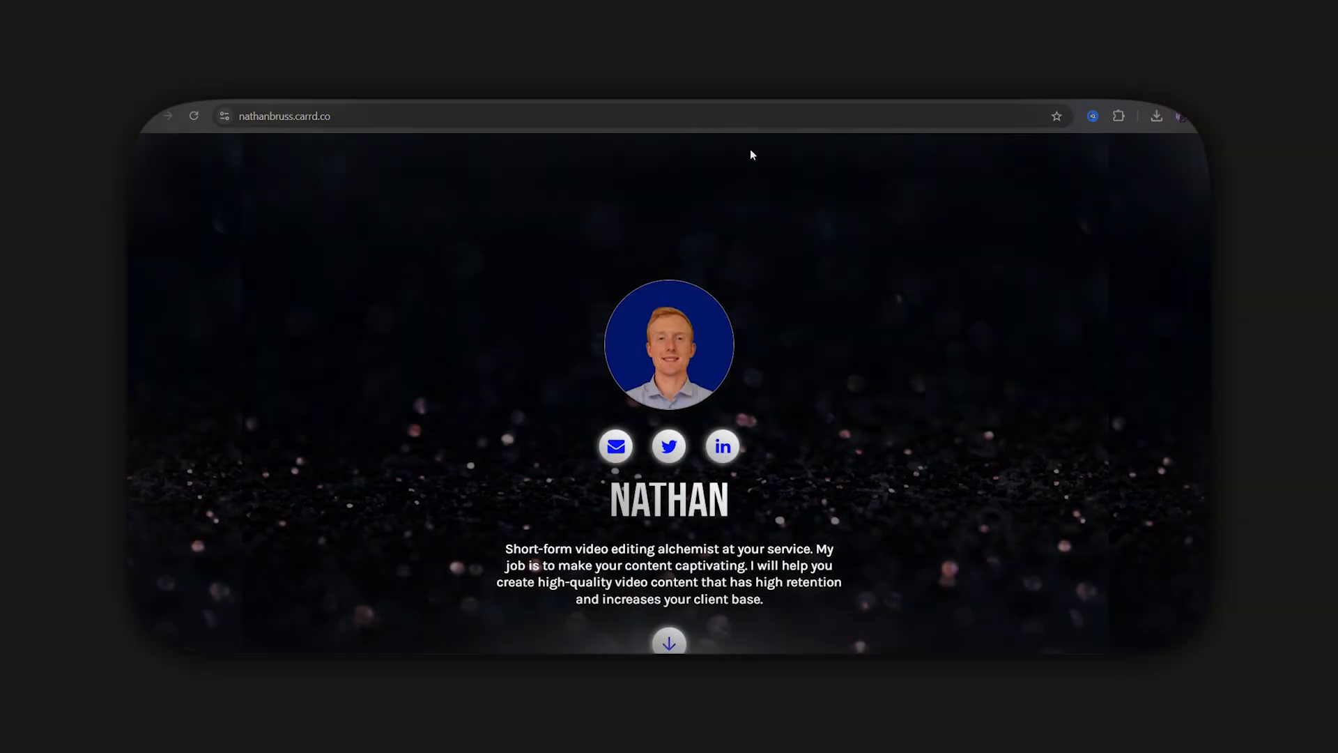
{"action": "scroll", "scroll_direction": "down", "scroll_amount": 3}
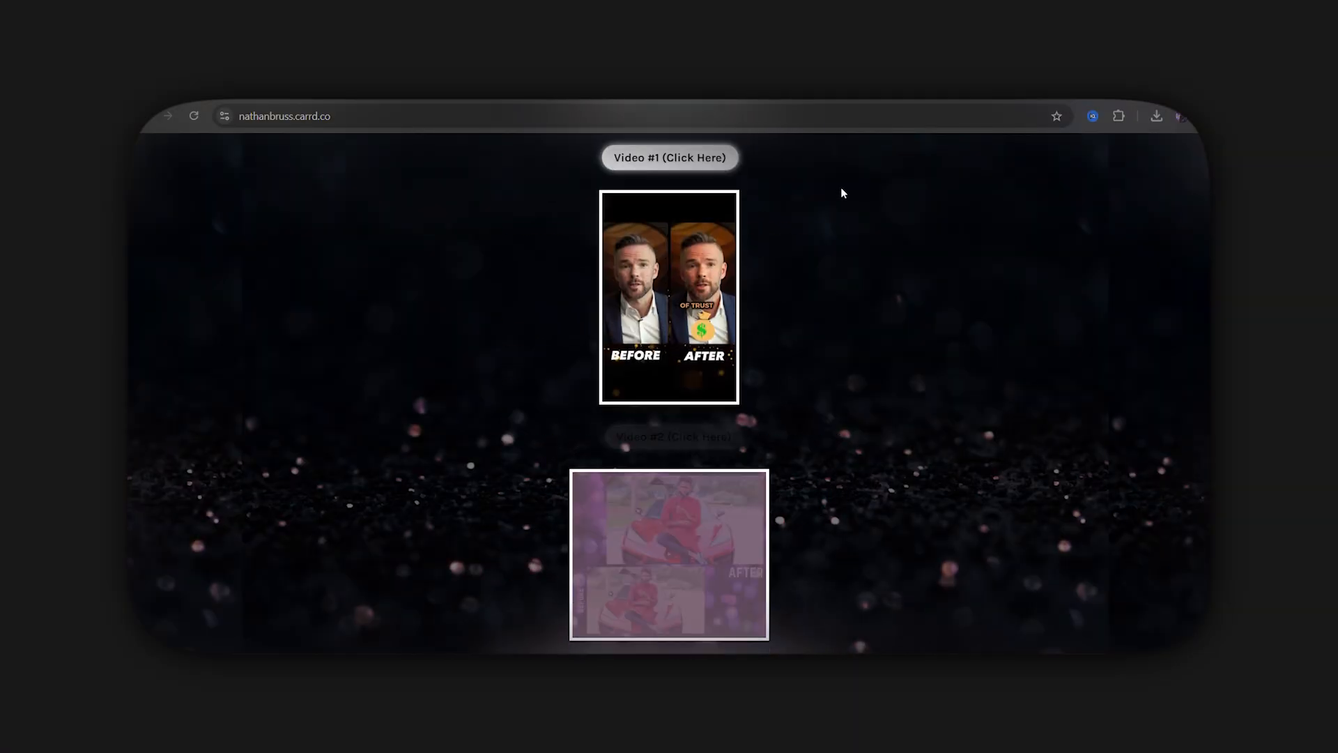
{"action": "scroll", "scroll_direction": "down", "scroll_amount": 3}
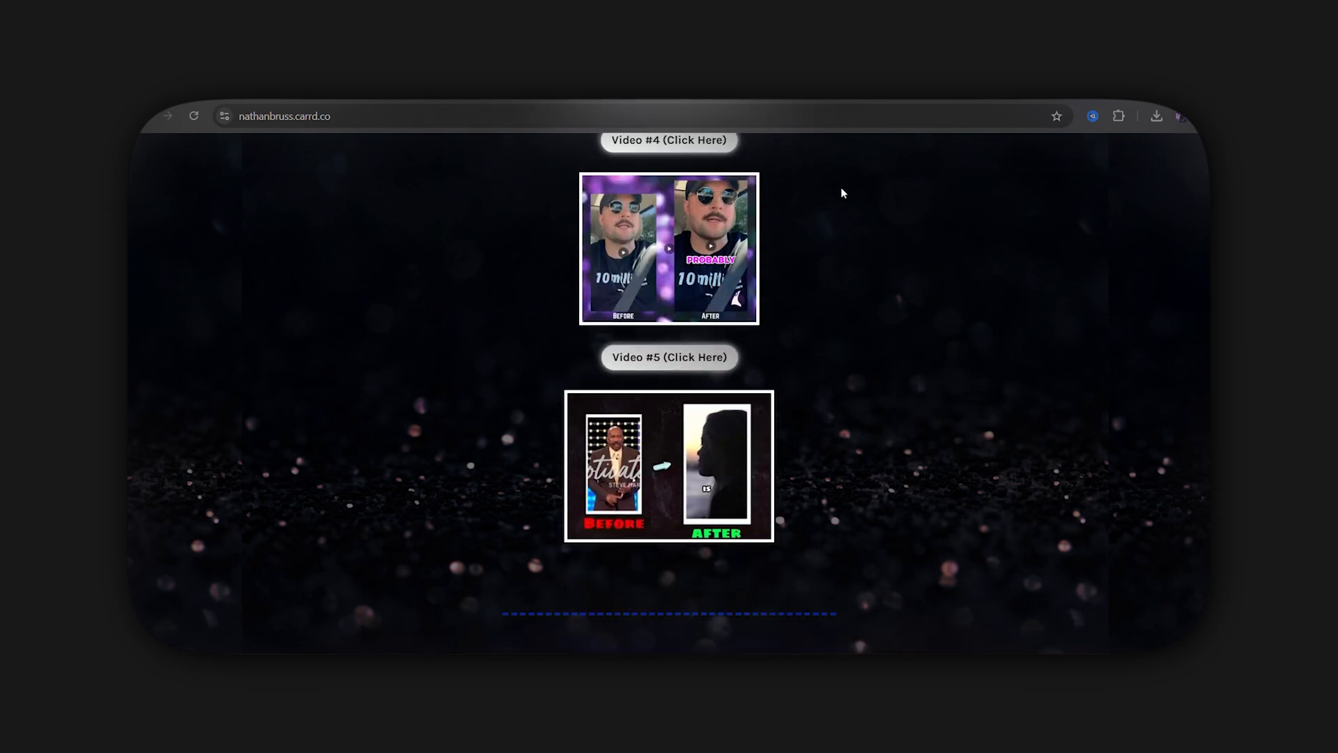